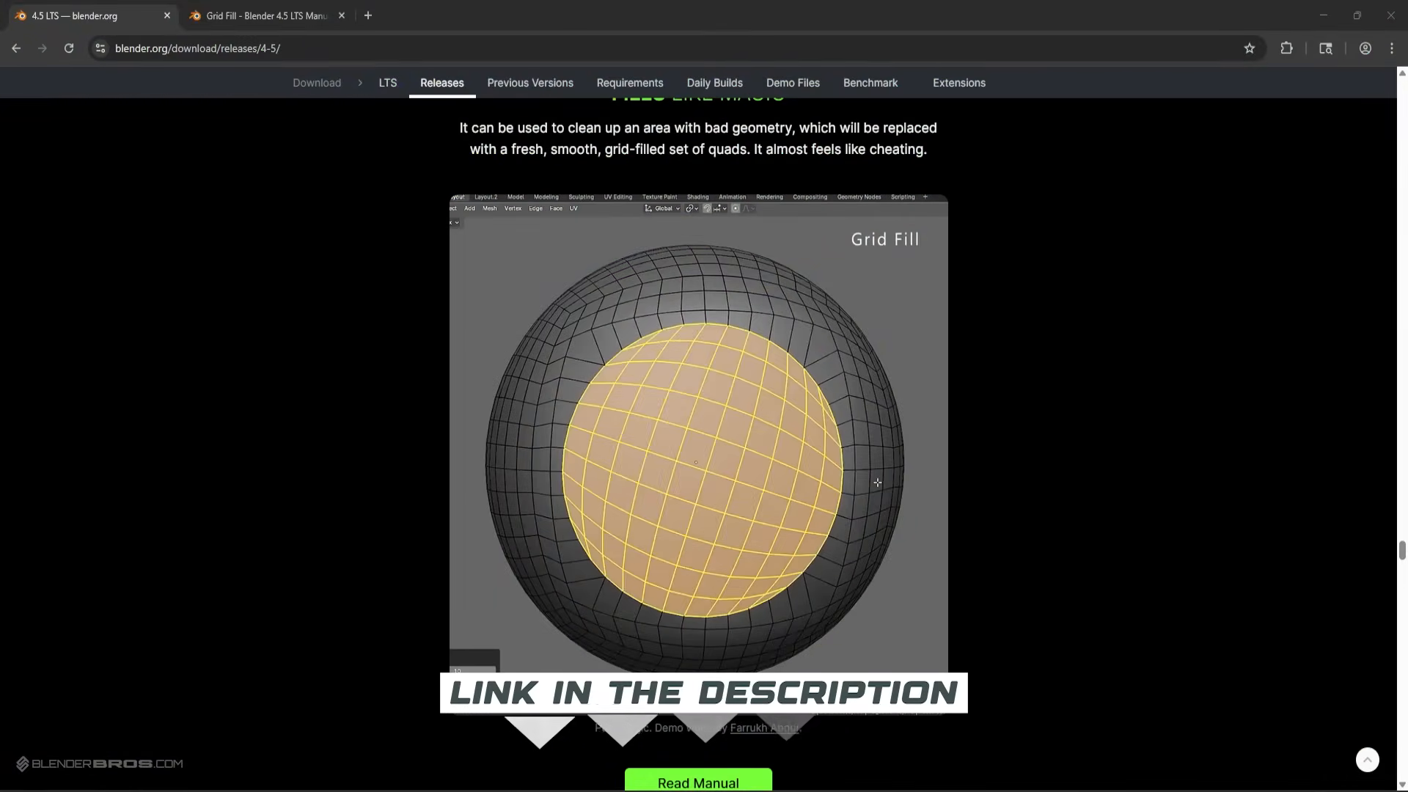
- Enter Edit Mode on the UV sphere and select the misaligned side region
{"action": "scroll", "scroll_direction": "up", "scroll_amount": 3}
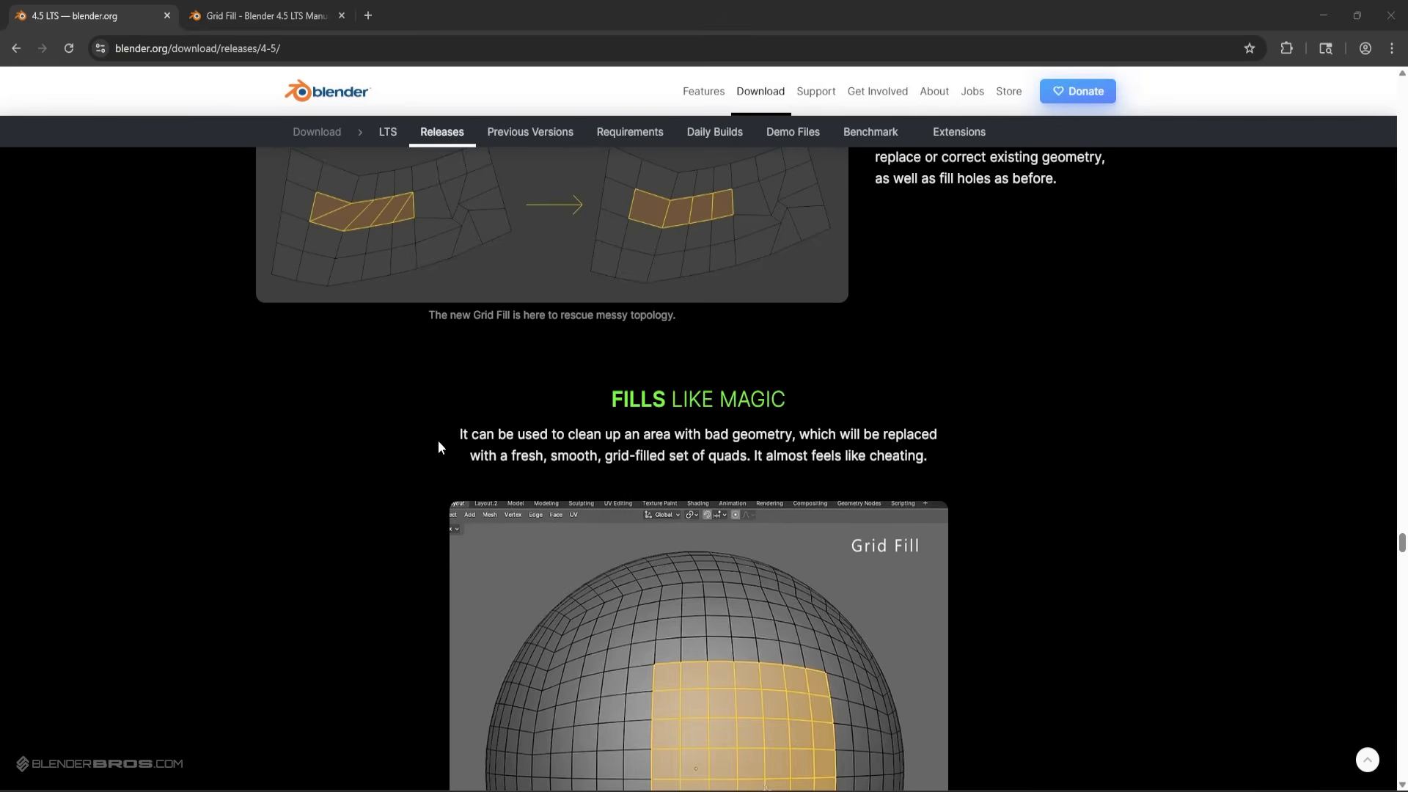
{"action": "scroll", "scroll_direction": "up", "scroll_amount": 3}
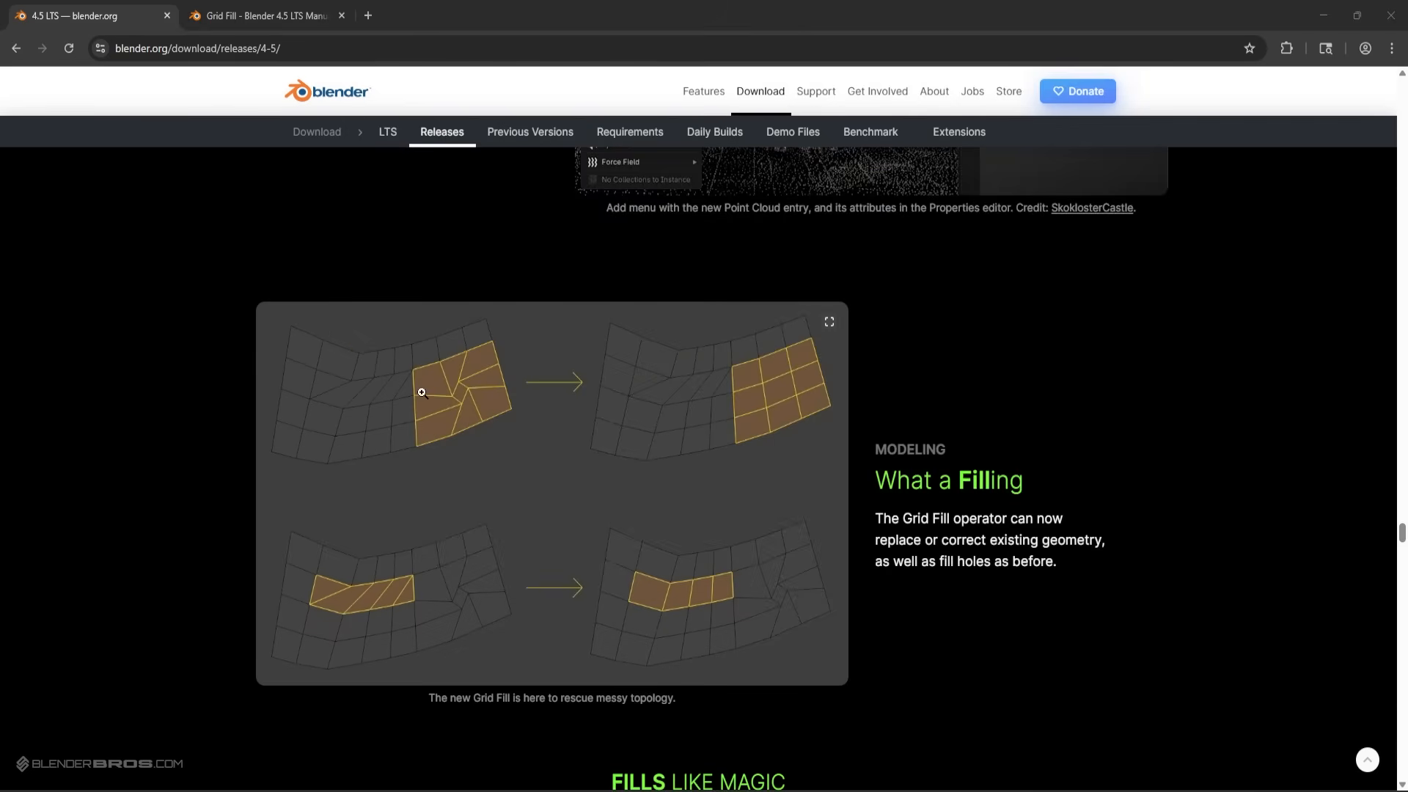
{"action": "left_click", "coordinate": [198, 49]}
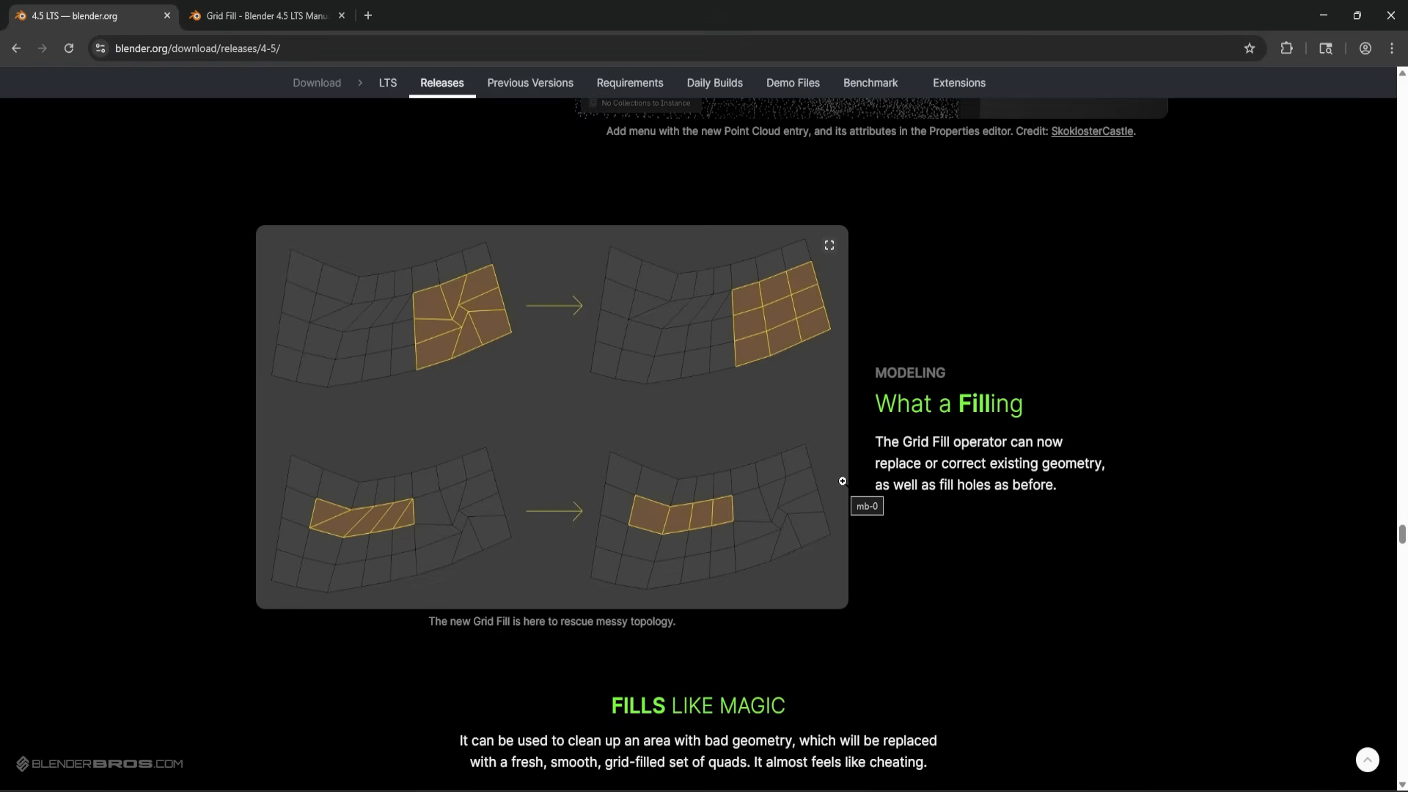
{"action": "mouse_move", "coordinate": [867, 465]}
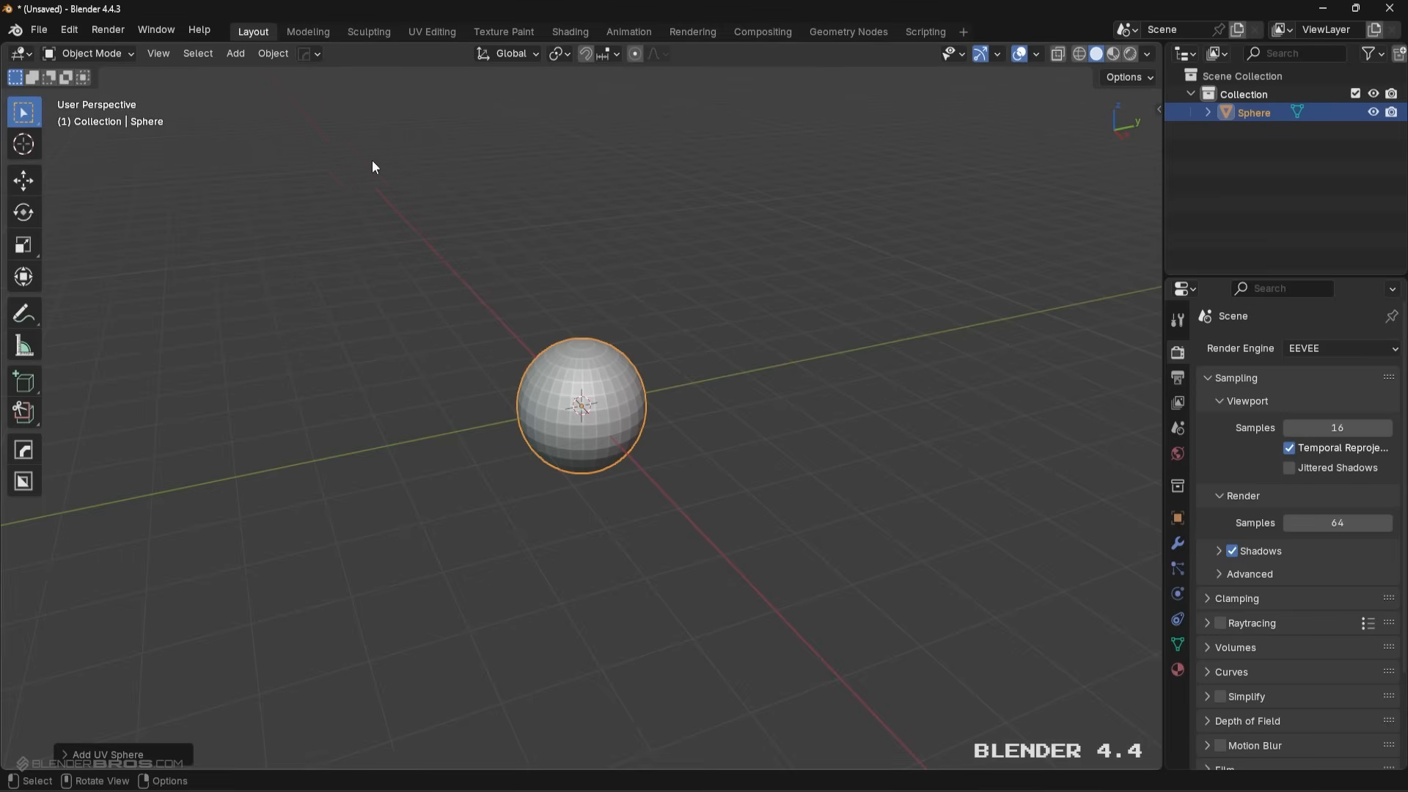
{"action": "mouse_move", "coordinate": [198, 114]}
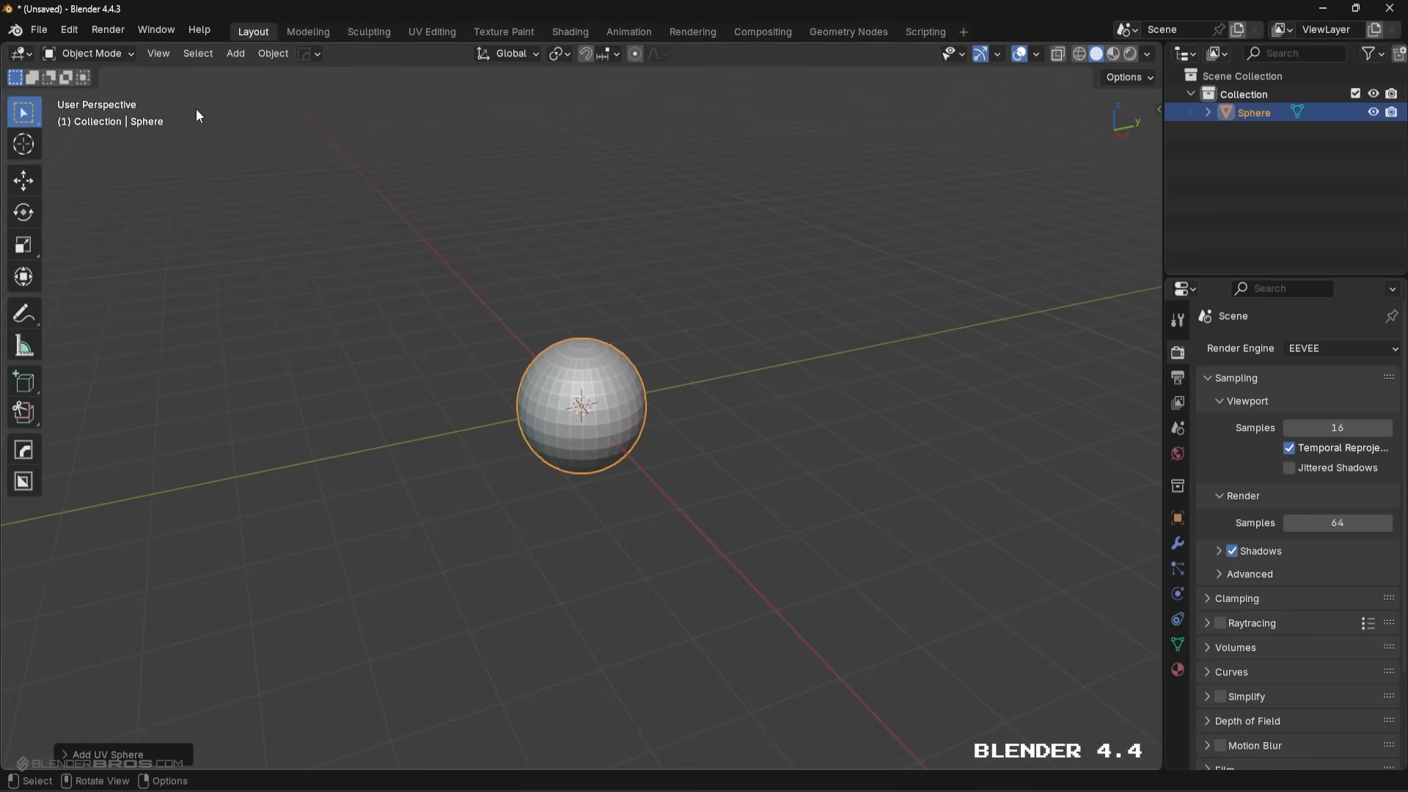
{"action": "key", "text": "Tab"}
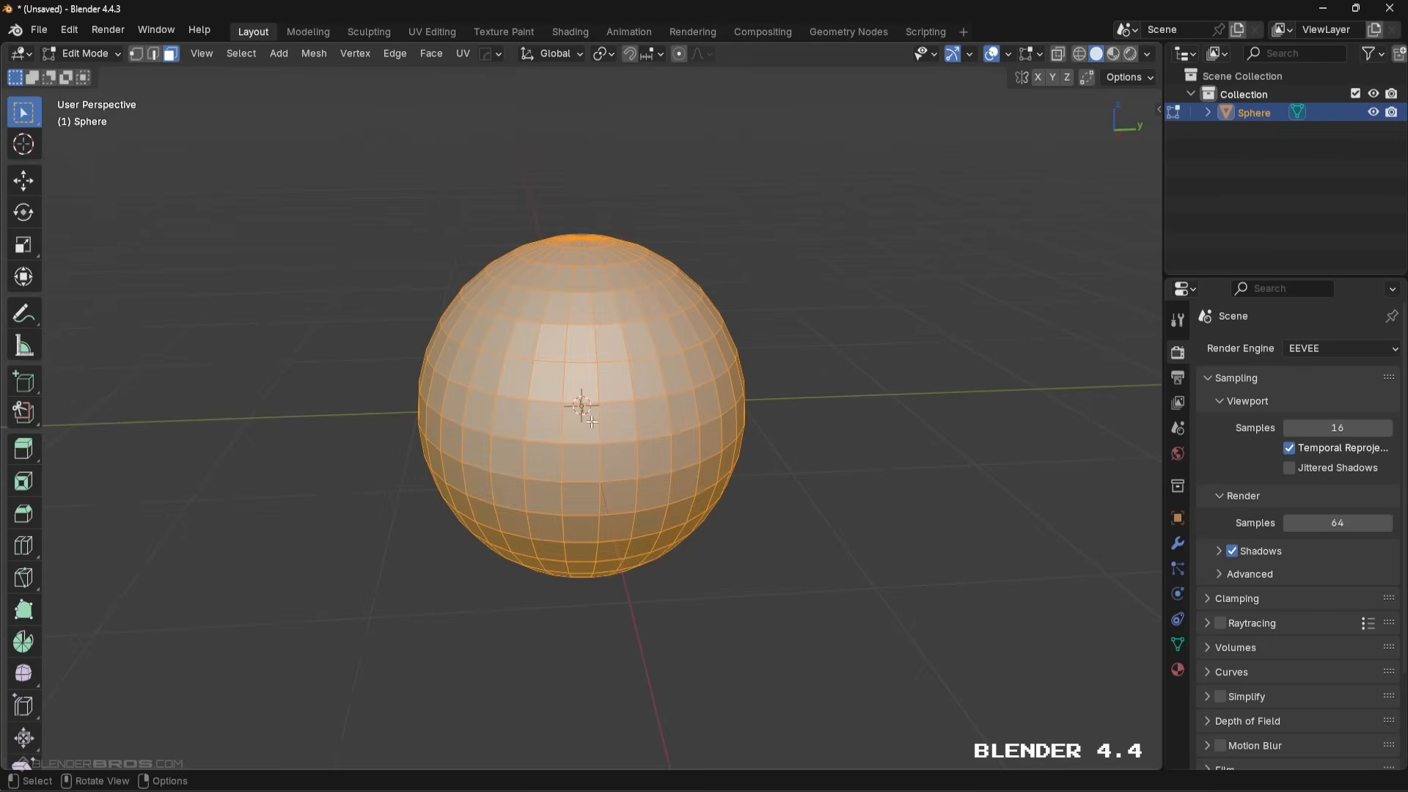
{"action": "left_click", "coordinate": [558, 440]}
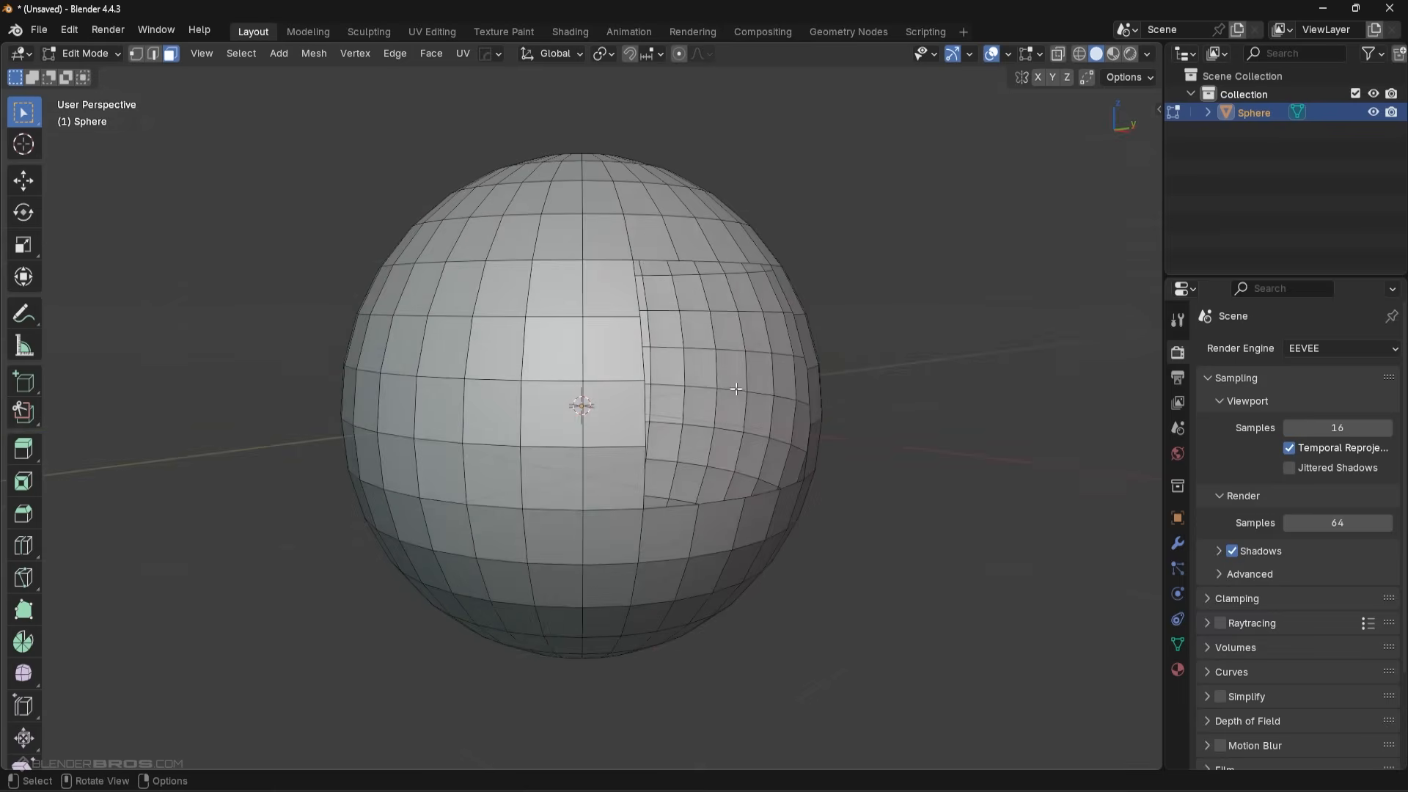
- Re-patch the outlined region with Face > Grid Fill into a quad grid
{"action": "key", "text": "Tab"}
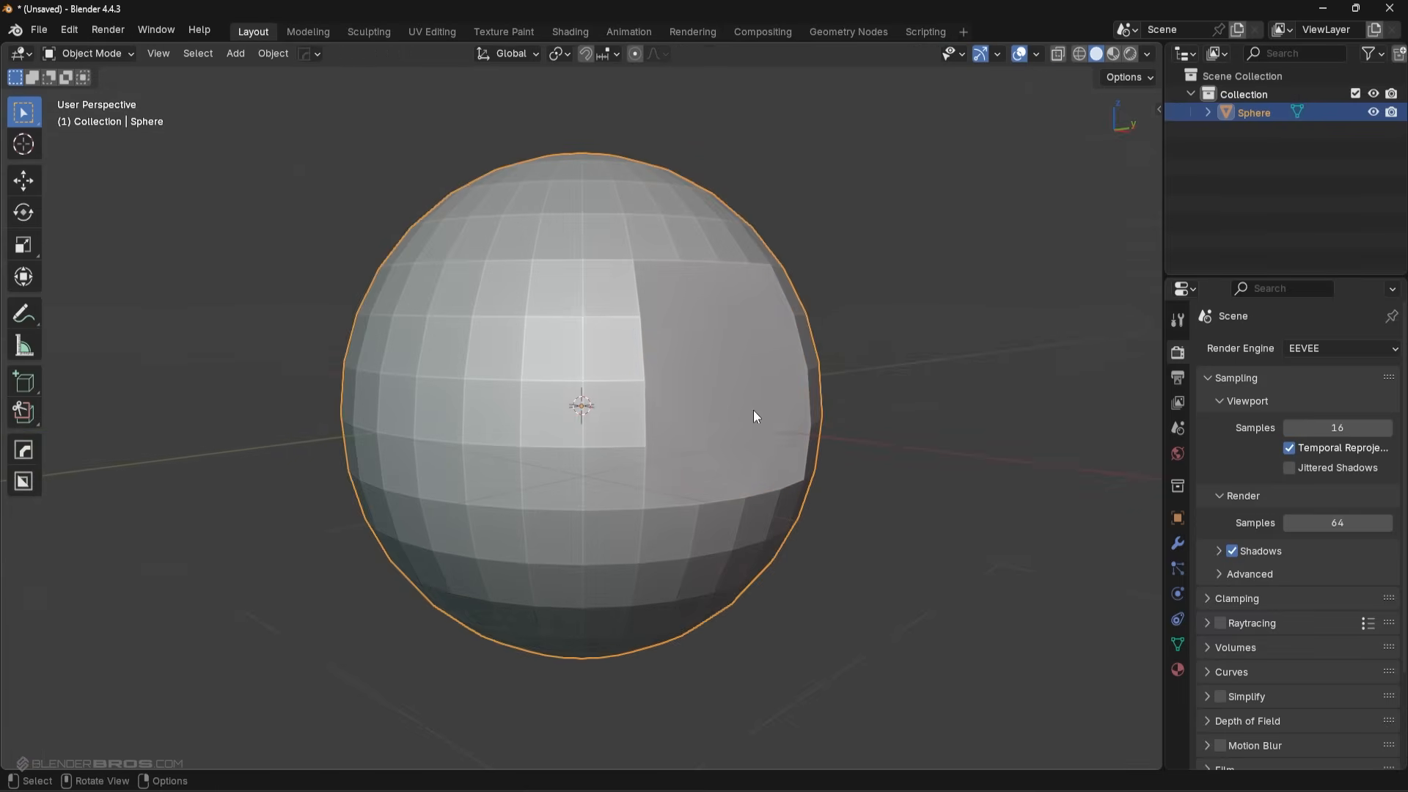
{"action": "key", "text": "Tab"}
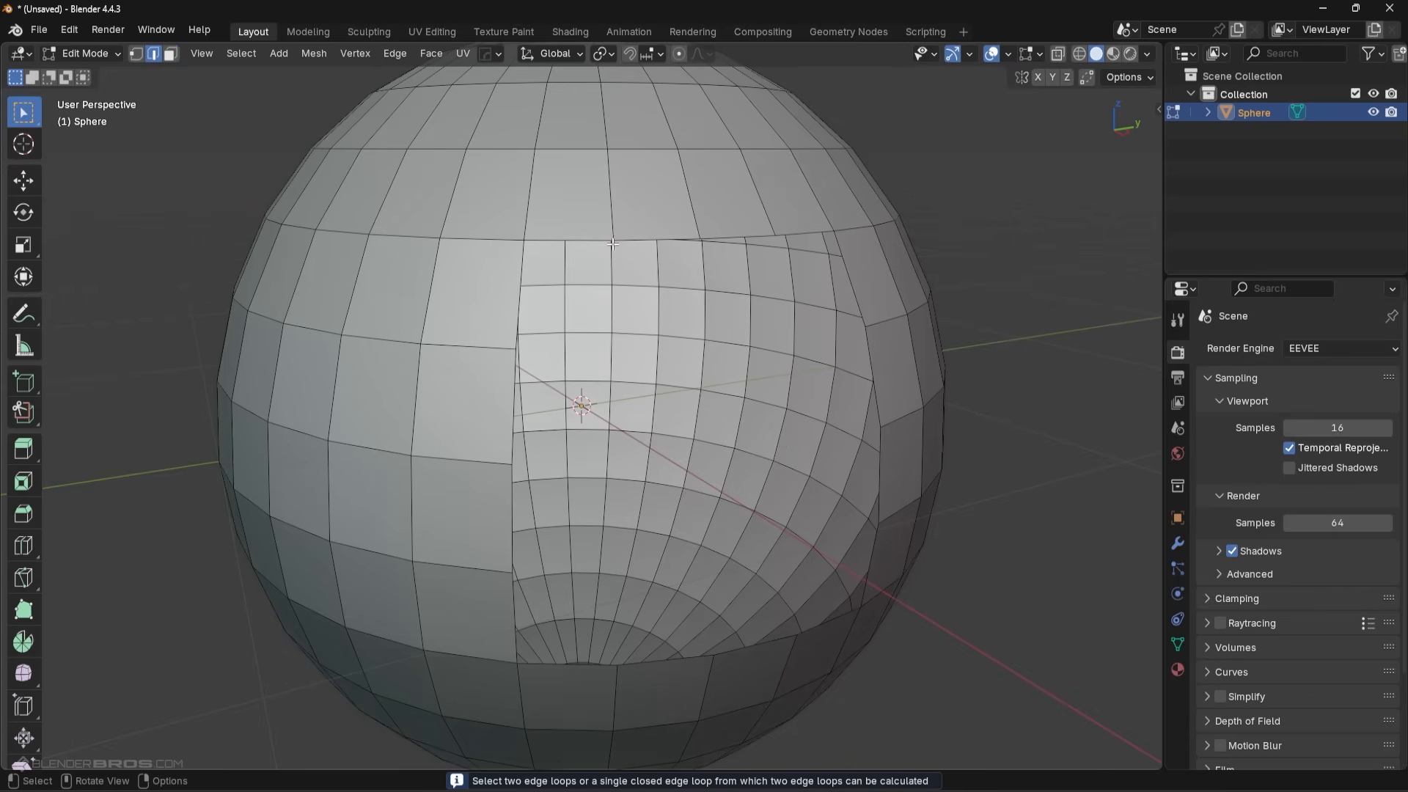
{"action": "left_click", "coordinate": [430, 53]}
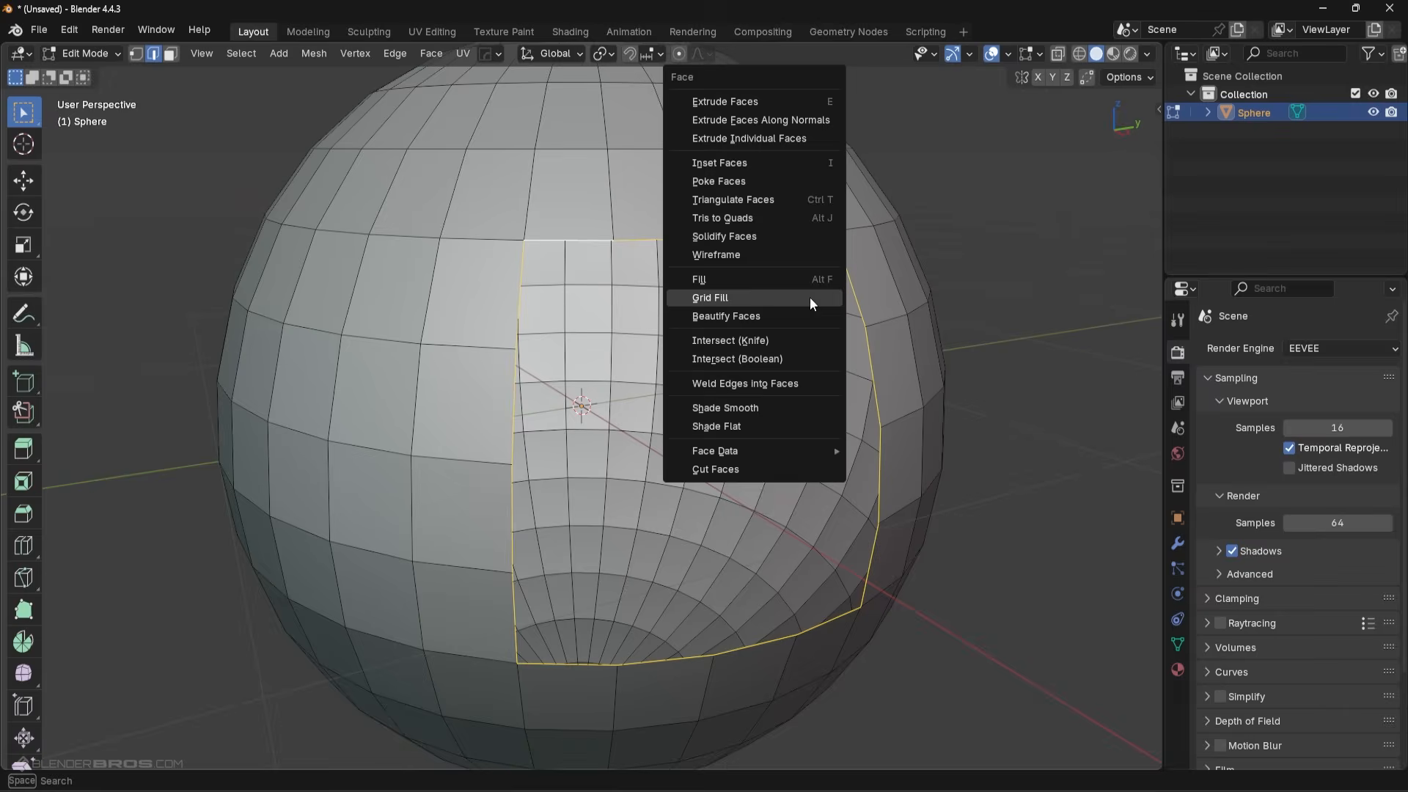
{"action": "left_click", "coordinate": [710, 298]}
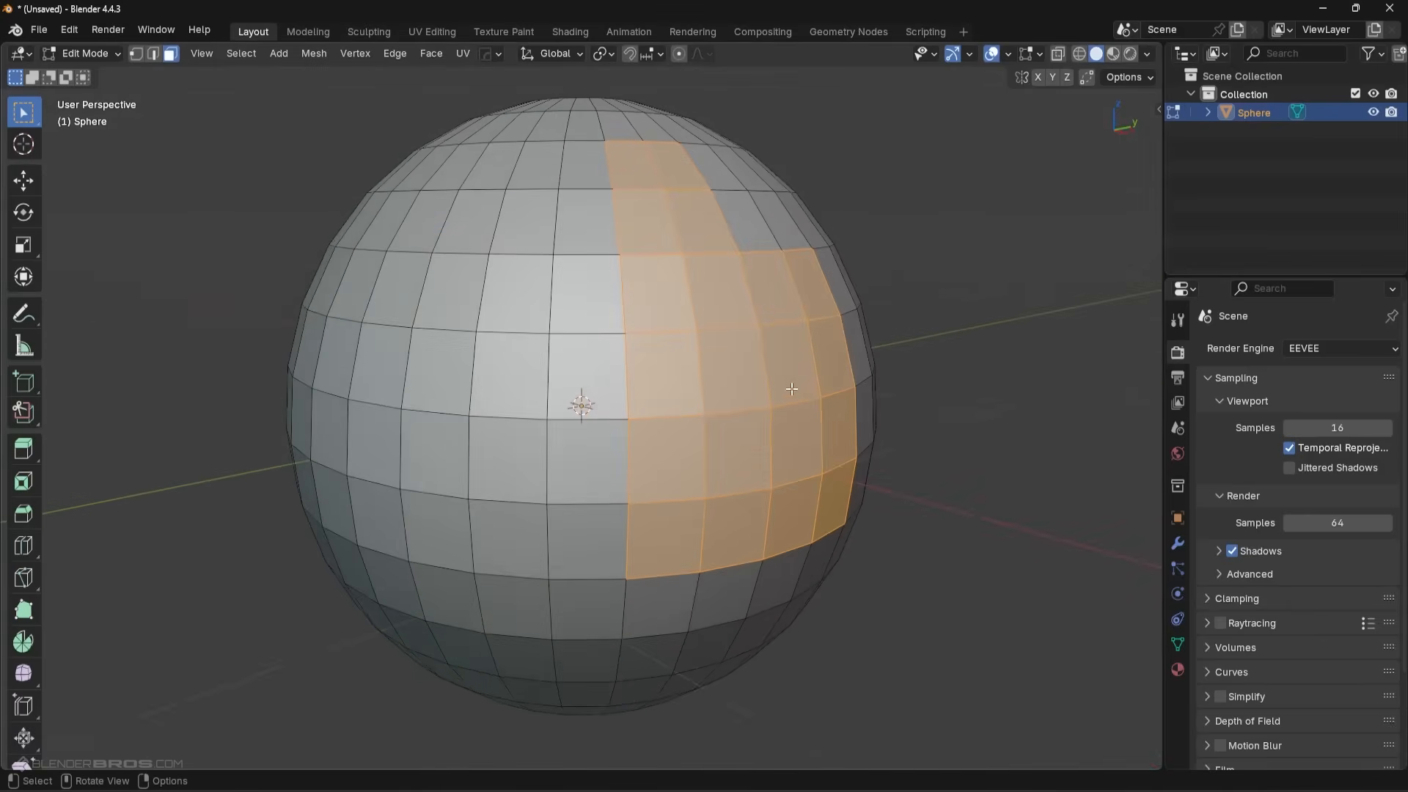
- Circle-select the block of faces and delete them with X > Faces
{"action": "left_click_drag", "start_coordinate": [790, 388], "coordinate": [739, 254]}
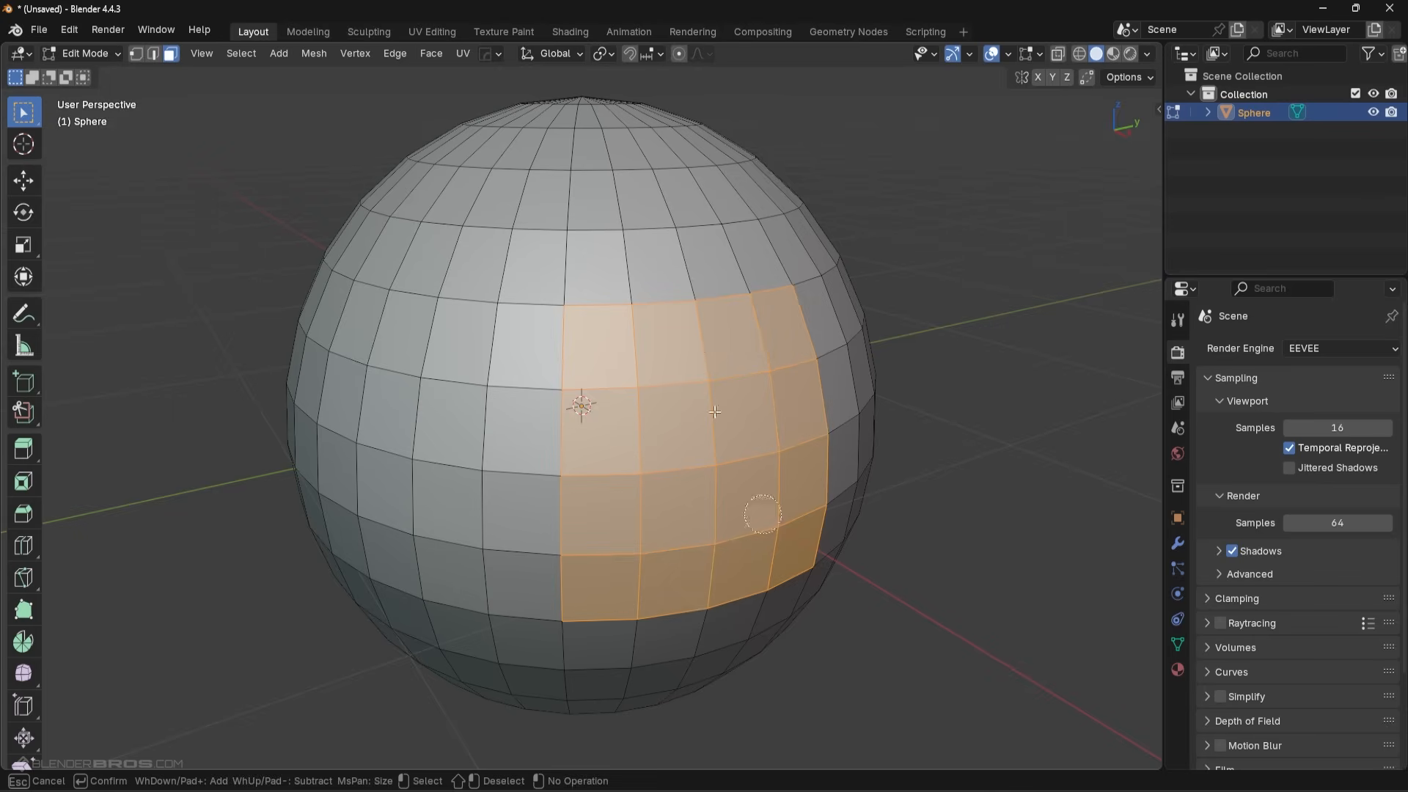
{"action": "key", "text": "x"}
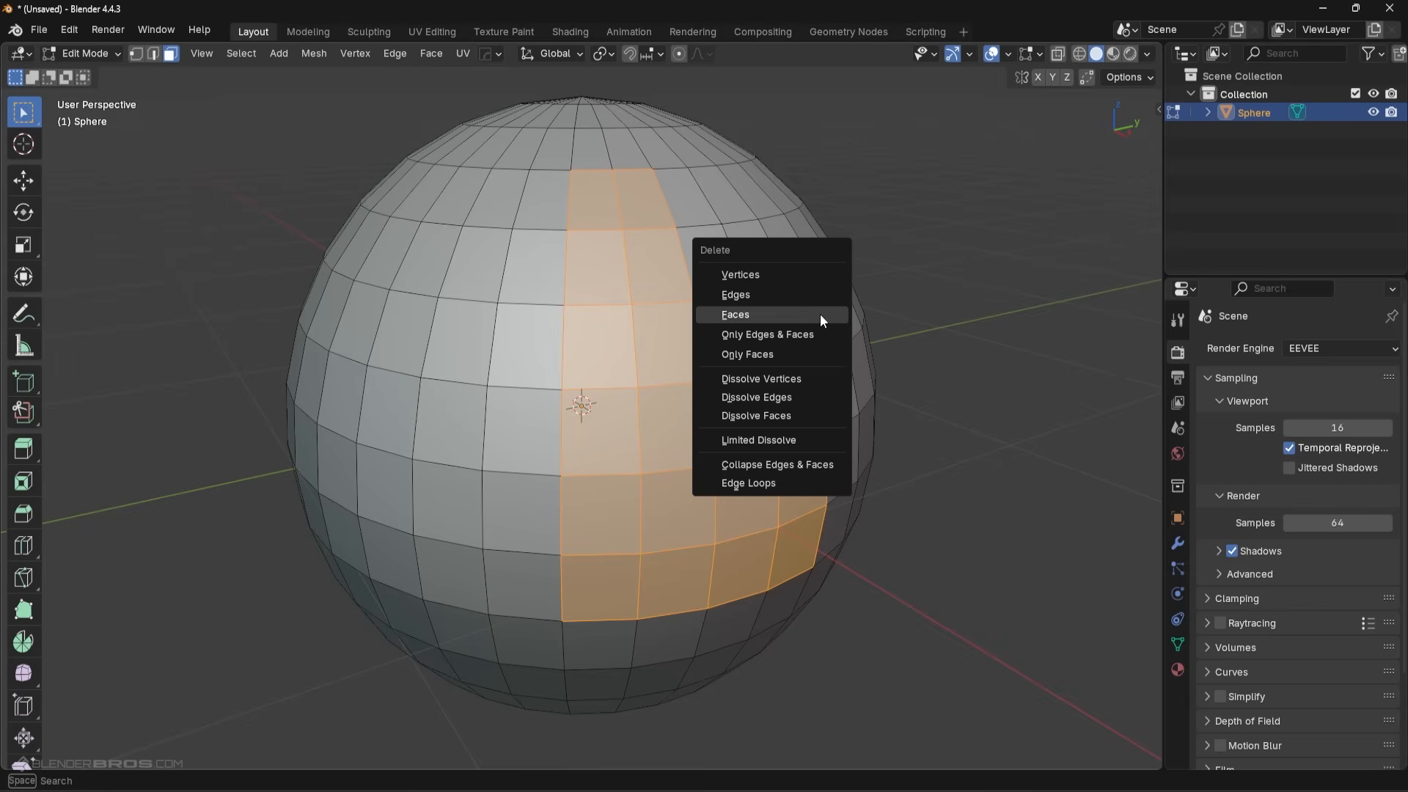
{"action": "left_click", "coordinate": [735, 314]}
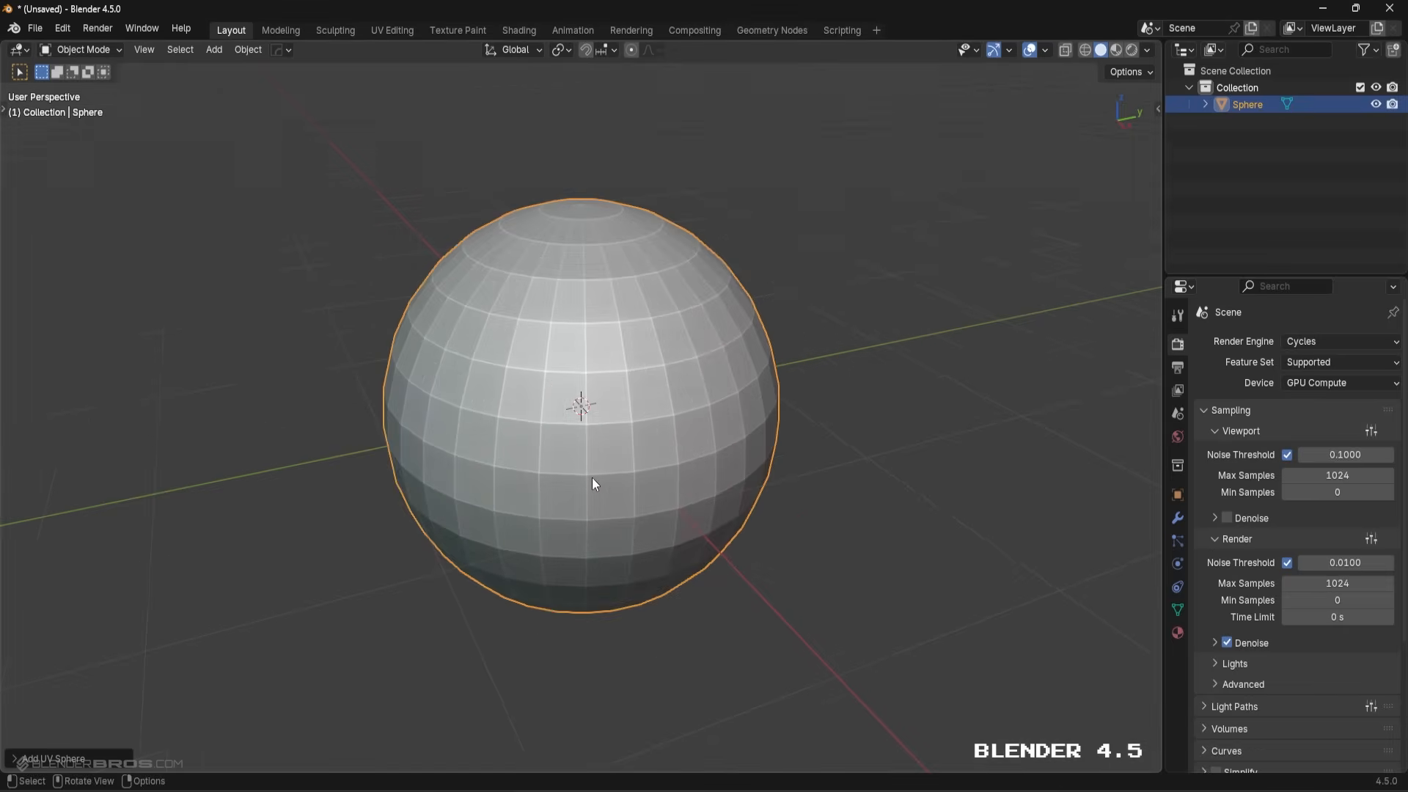
- Enter Edit Mode on the new sphere and select a block of front faces
{"action": "key", "text": "Tab"}
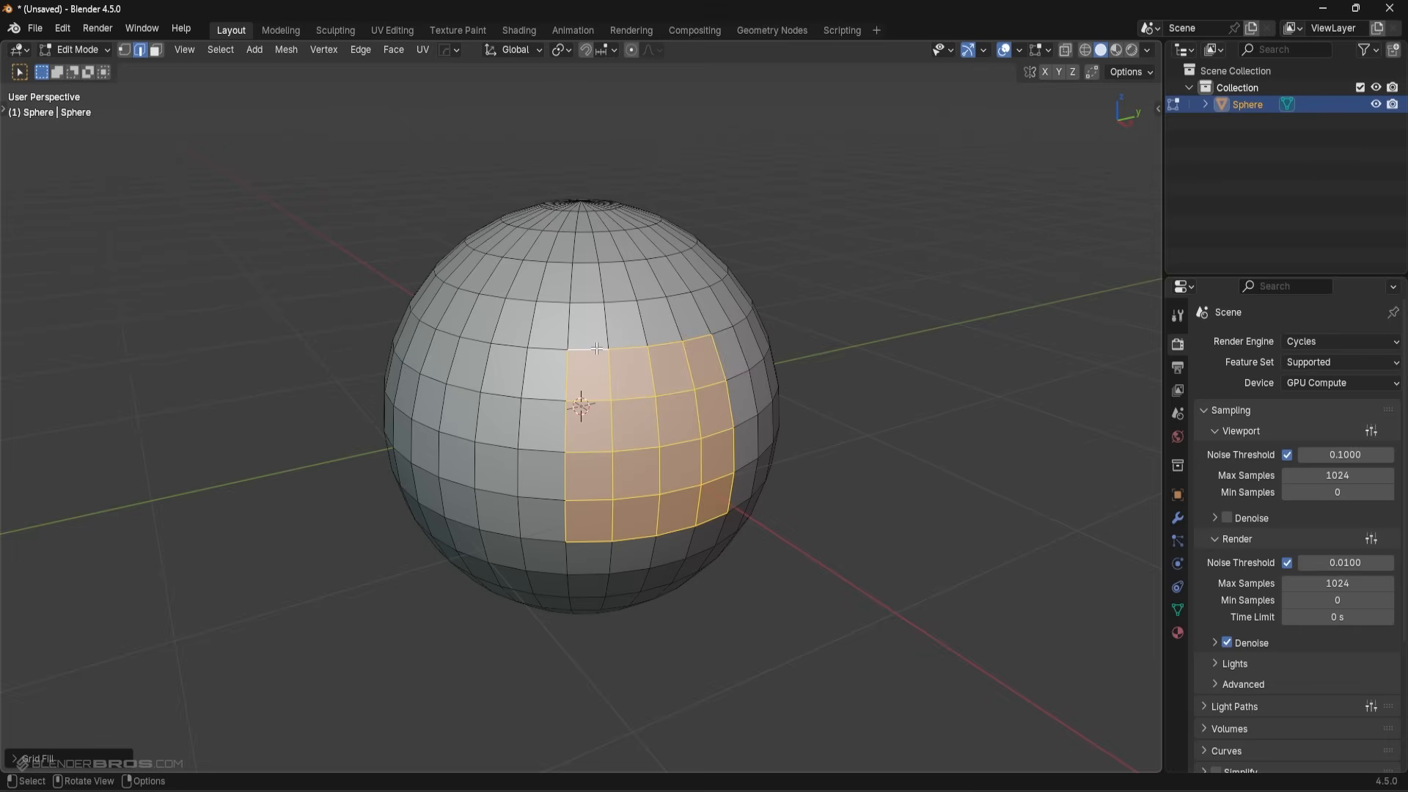
{"action": "mouse_move", "coordinate": [701, 350]}
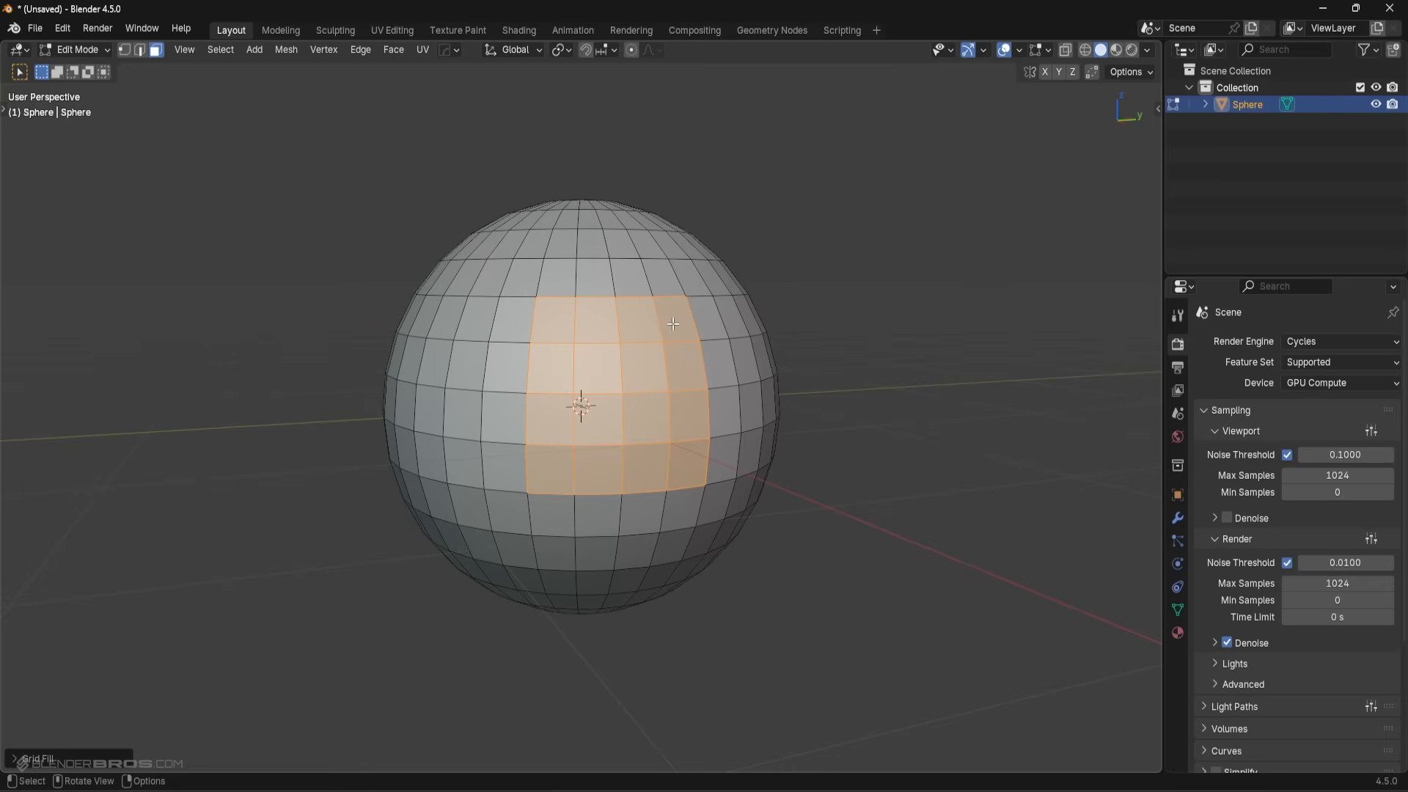
{"action": "left_click_drag", "start_coordinate": [672, 323], "coordinate": [770, 371]}
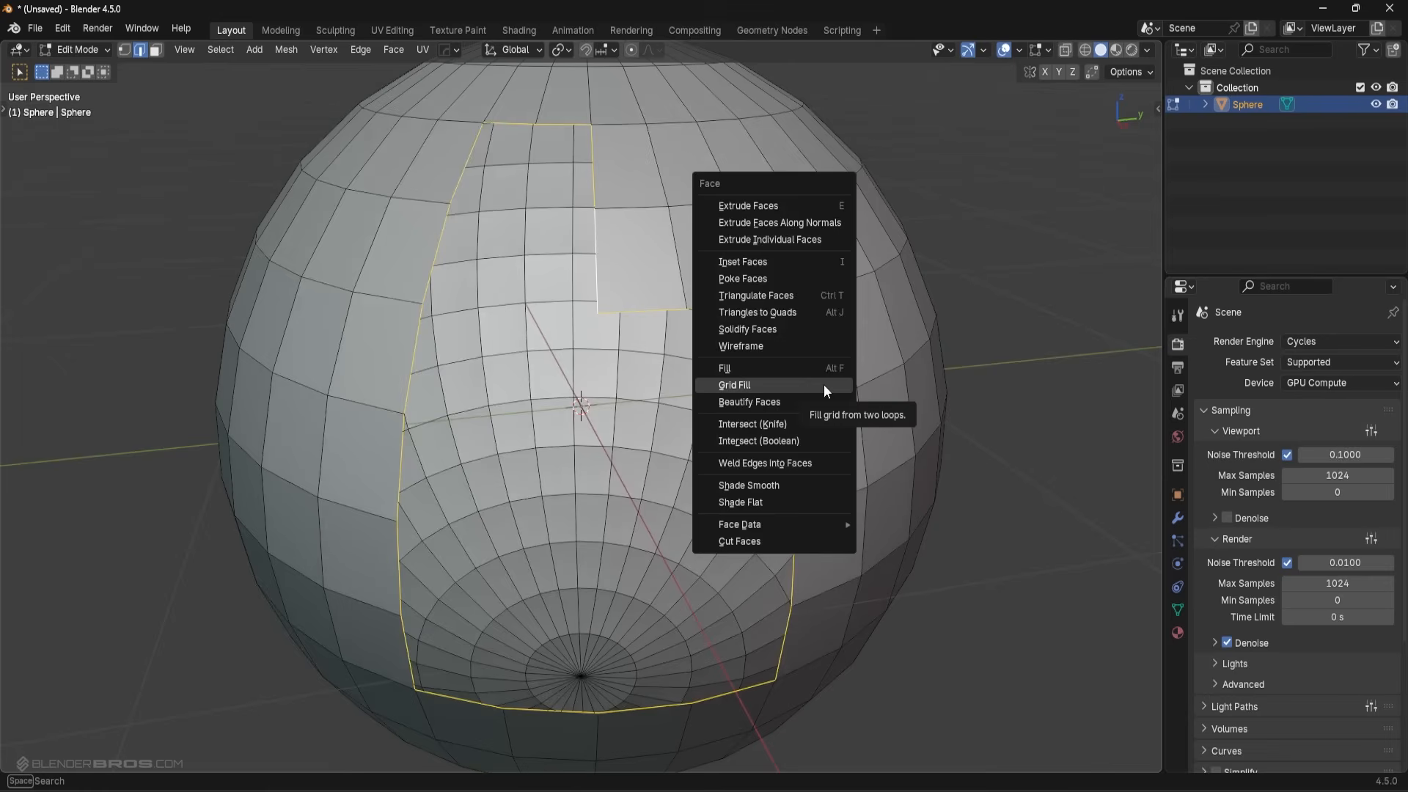
- Grid Fill the irregular region and adjust Span until the quad density matches the sphere
{"action": "left_click", "coordinate": [733, 384]}
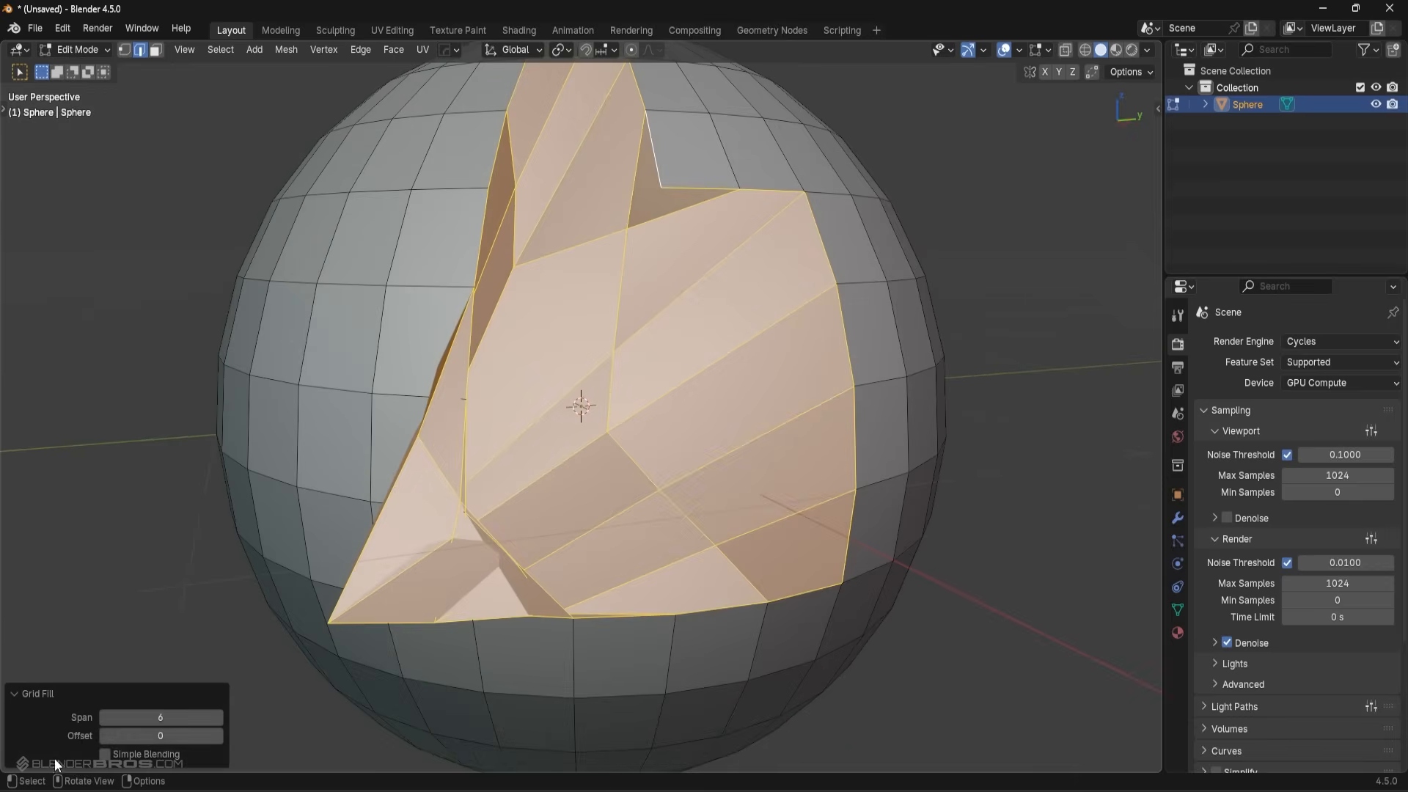
{"action": "left_click", "coordinate": [160, 718]}
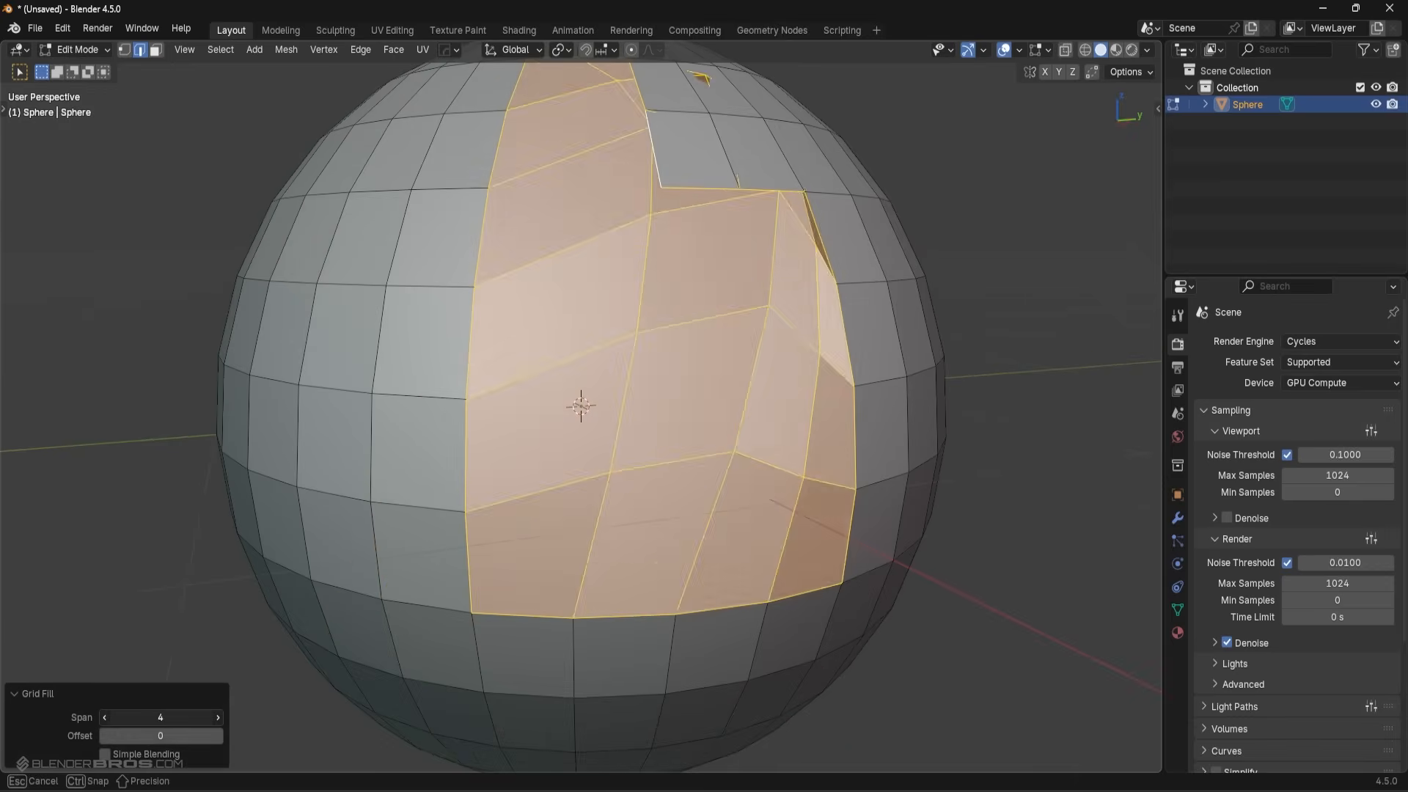
{"action": "left_click", "coordinate": [217, 717]}
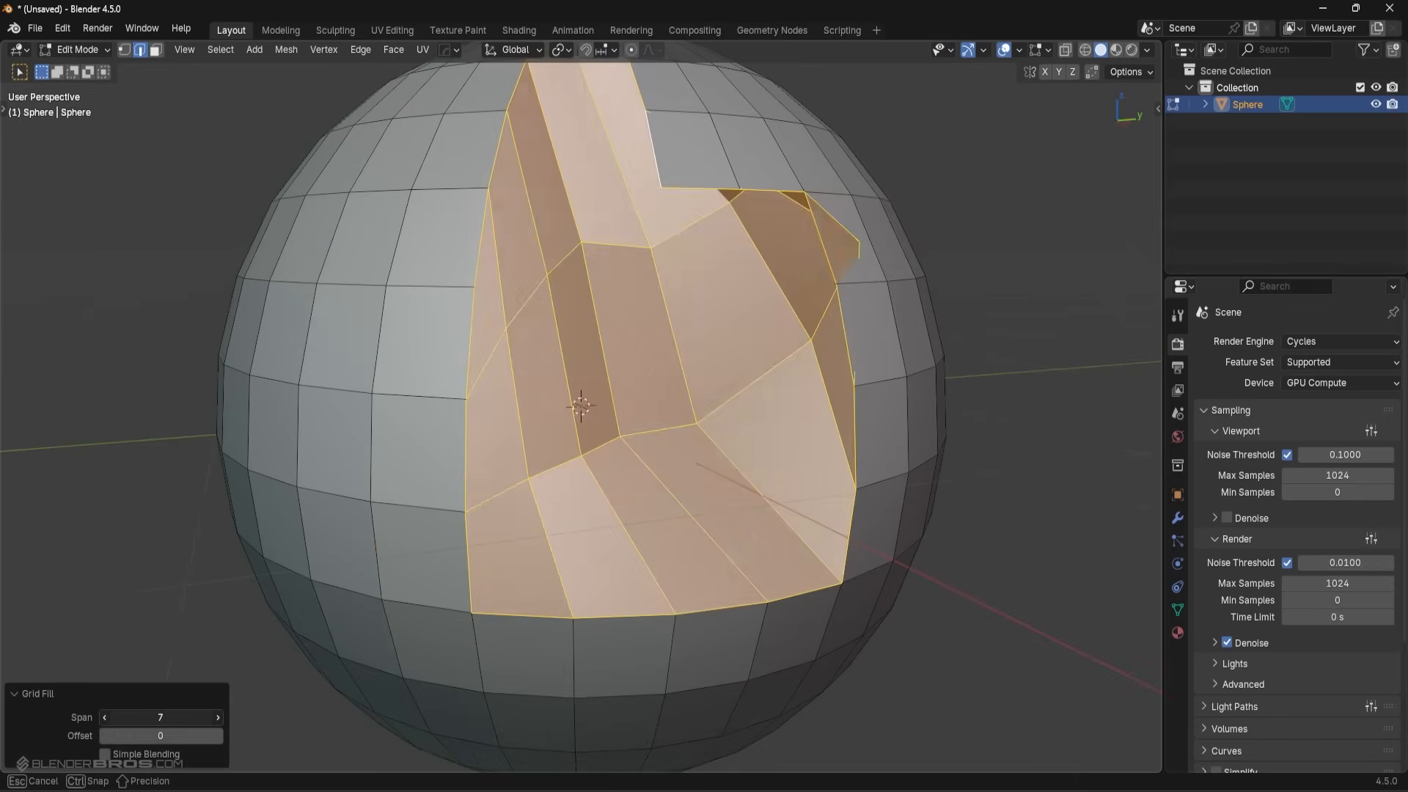
{"action": "left_click", "coordinate": [105, 754]}
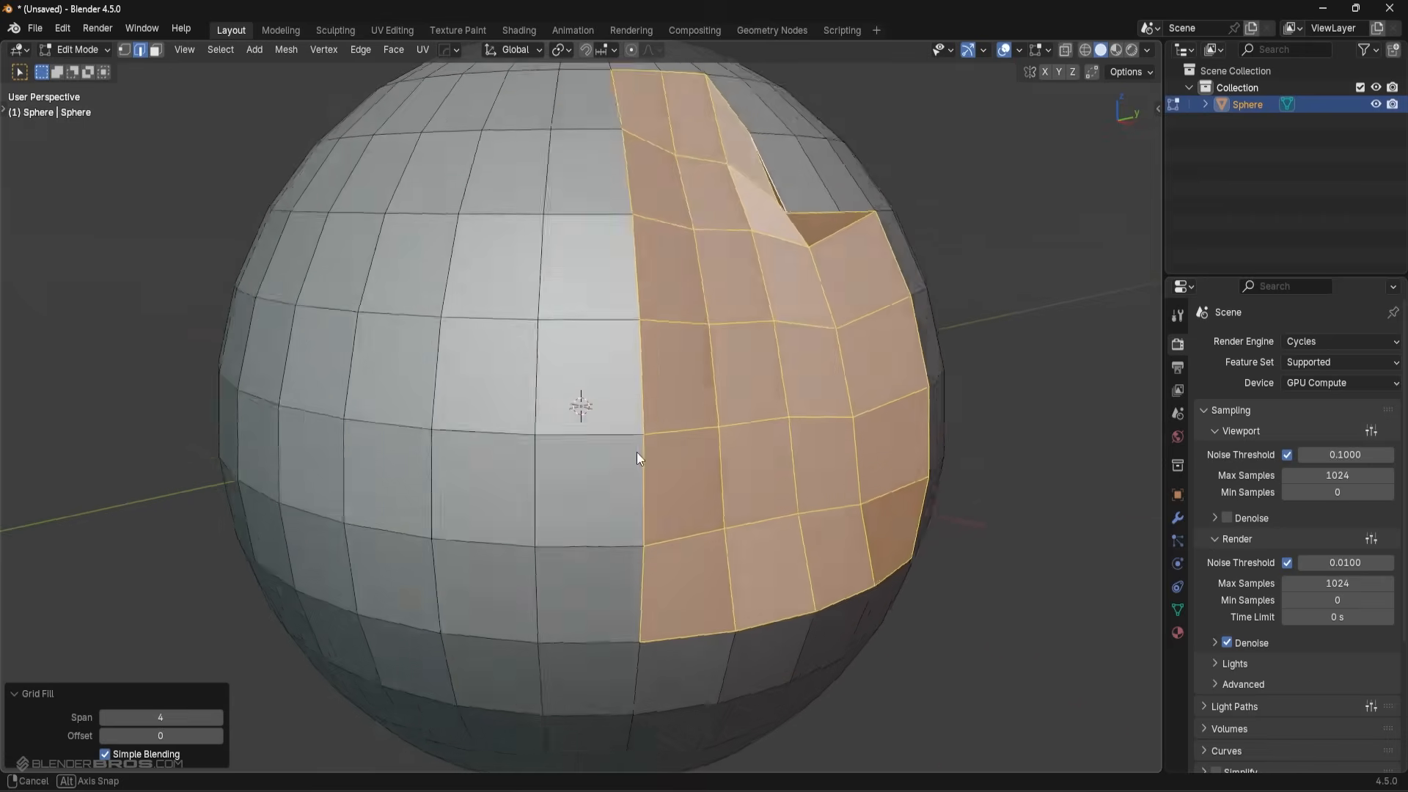
{"action": "left_click_drag", "start_coordinate": [638, 457], "coordinate": [566, 337]}
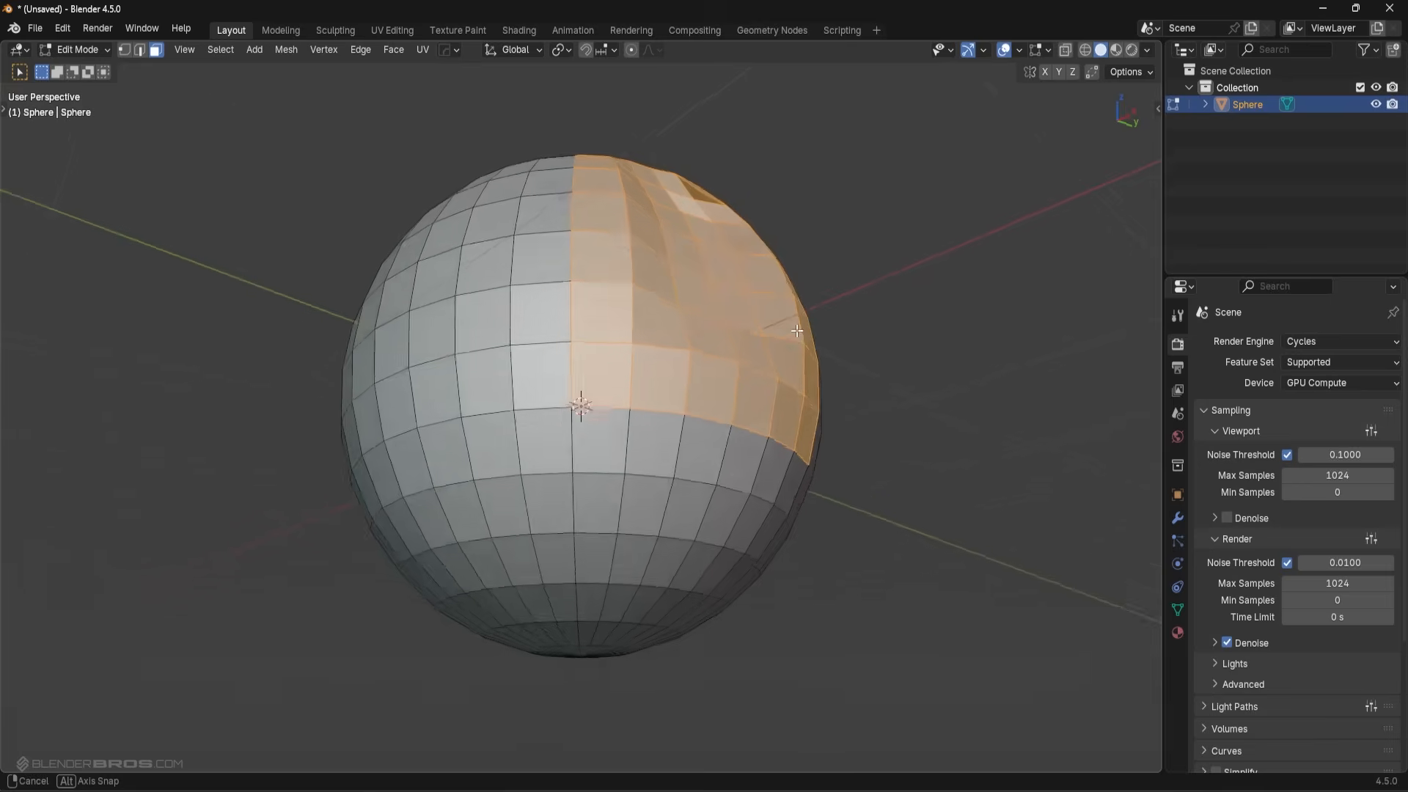
- Raise the Grid Fill Span to 8 so the quads align, then leave Edit Mode
{"action": "left_click_drag", "start_coordinate": [790, 330], "coordinate": [690, 405]}
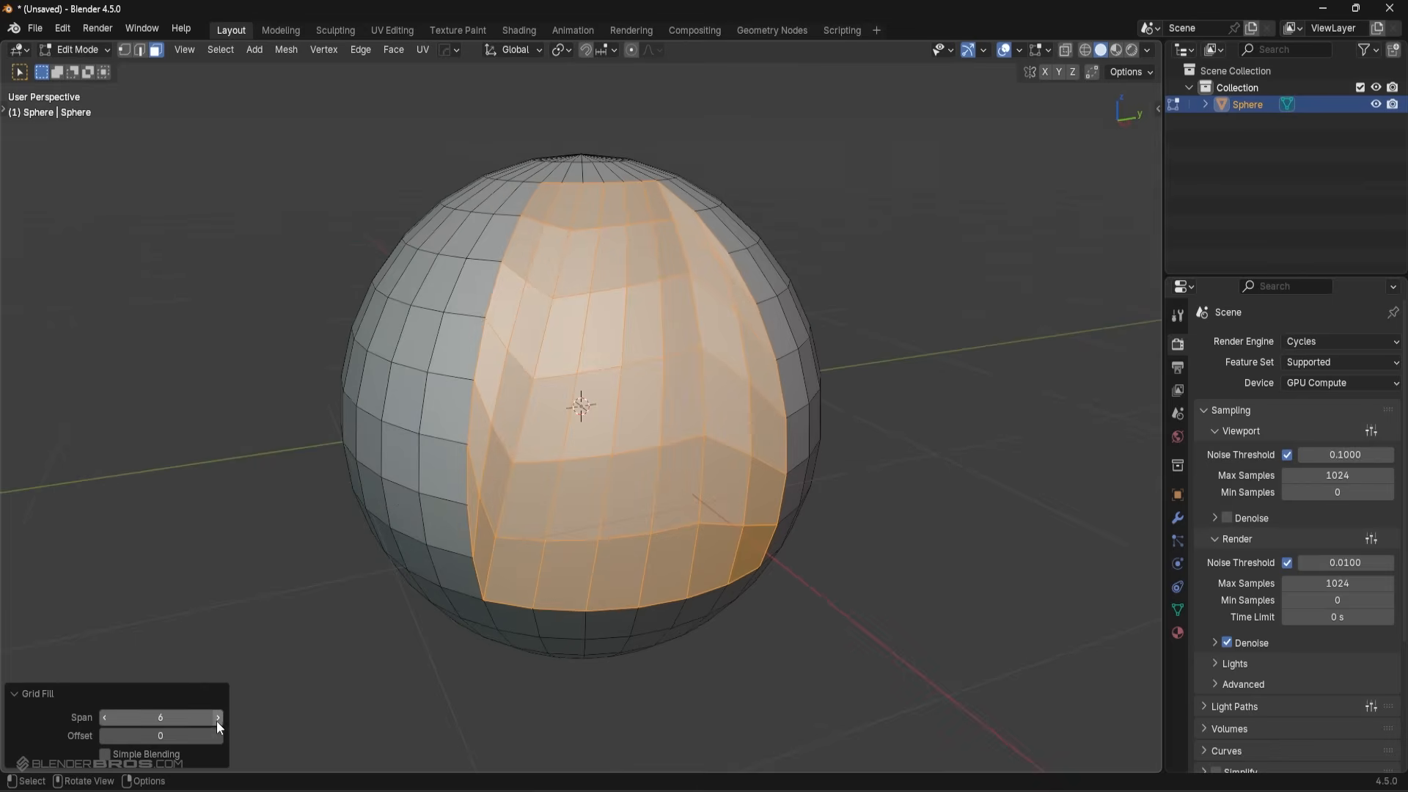
{"action": "left_click", "coordinate": [218, 717]}
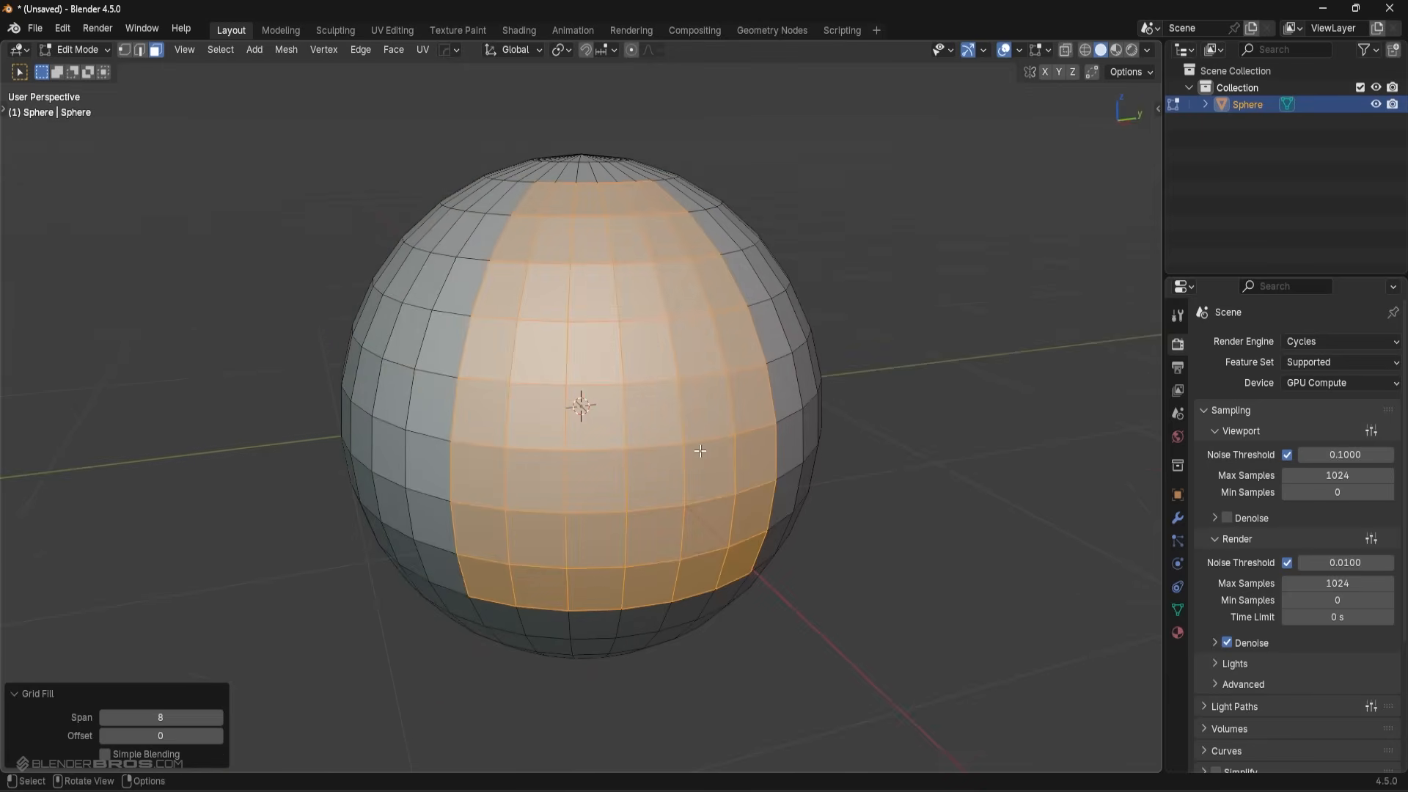
{"action": "key", "text": "Tab"}
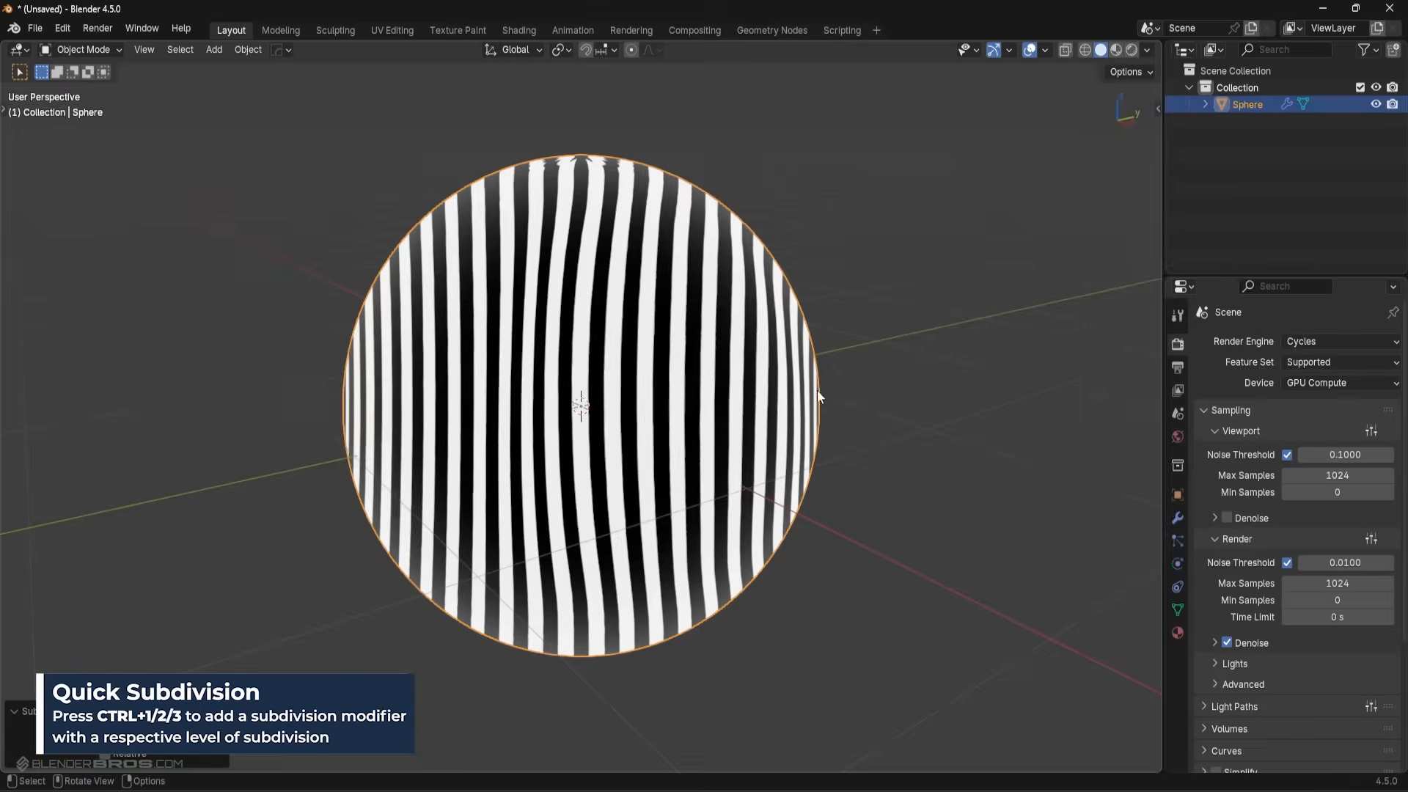
- Add a level-2 subdivision modifier and switch the preview back to the shiny MatCap
{"action": "key", "text": "ctrl+2"}
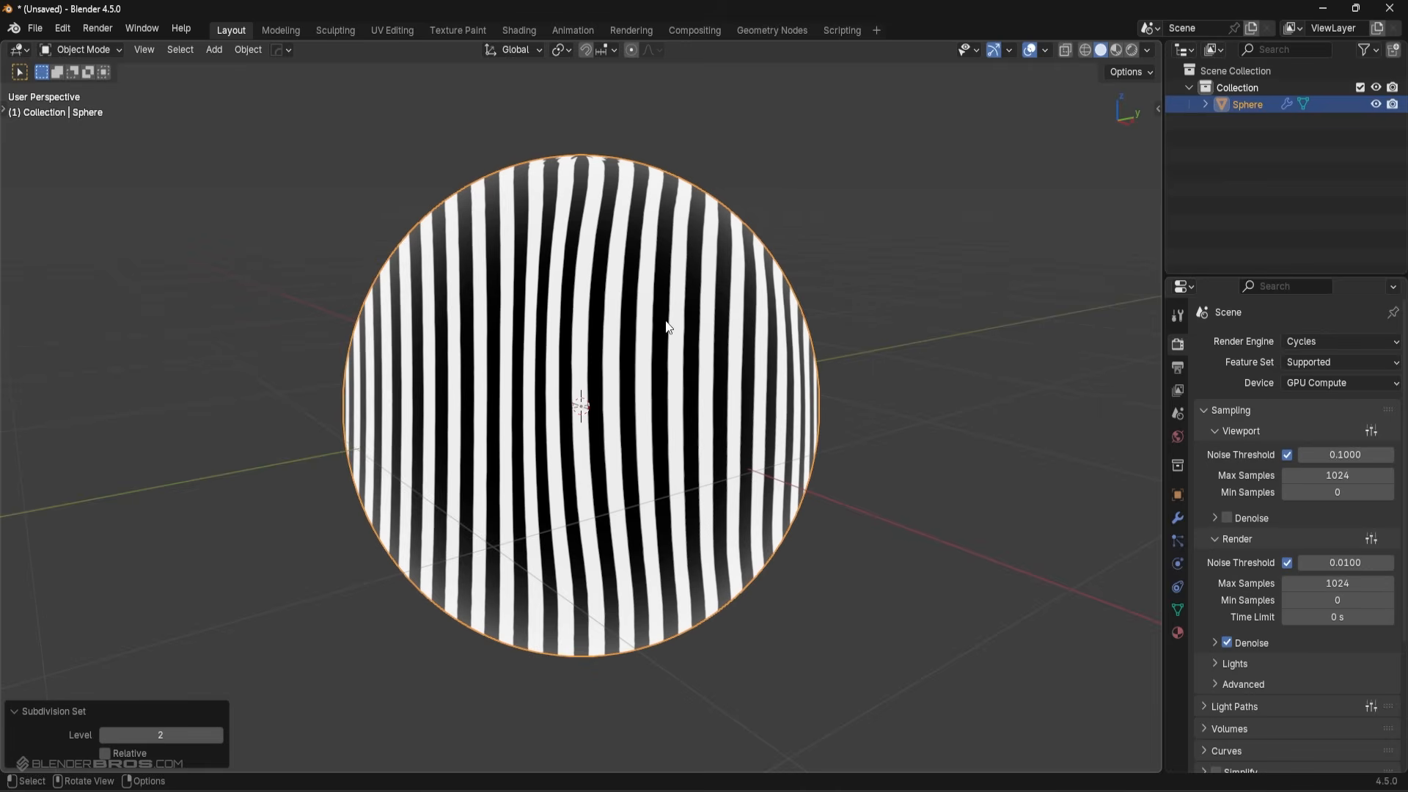
{"action": "left_click_drag", "start_coordinate": [664, 326], "coordinate": [695, 393]}
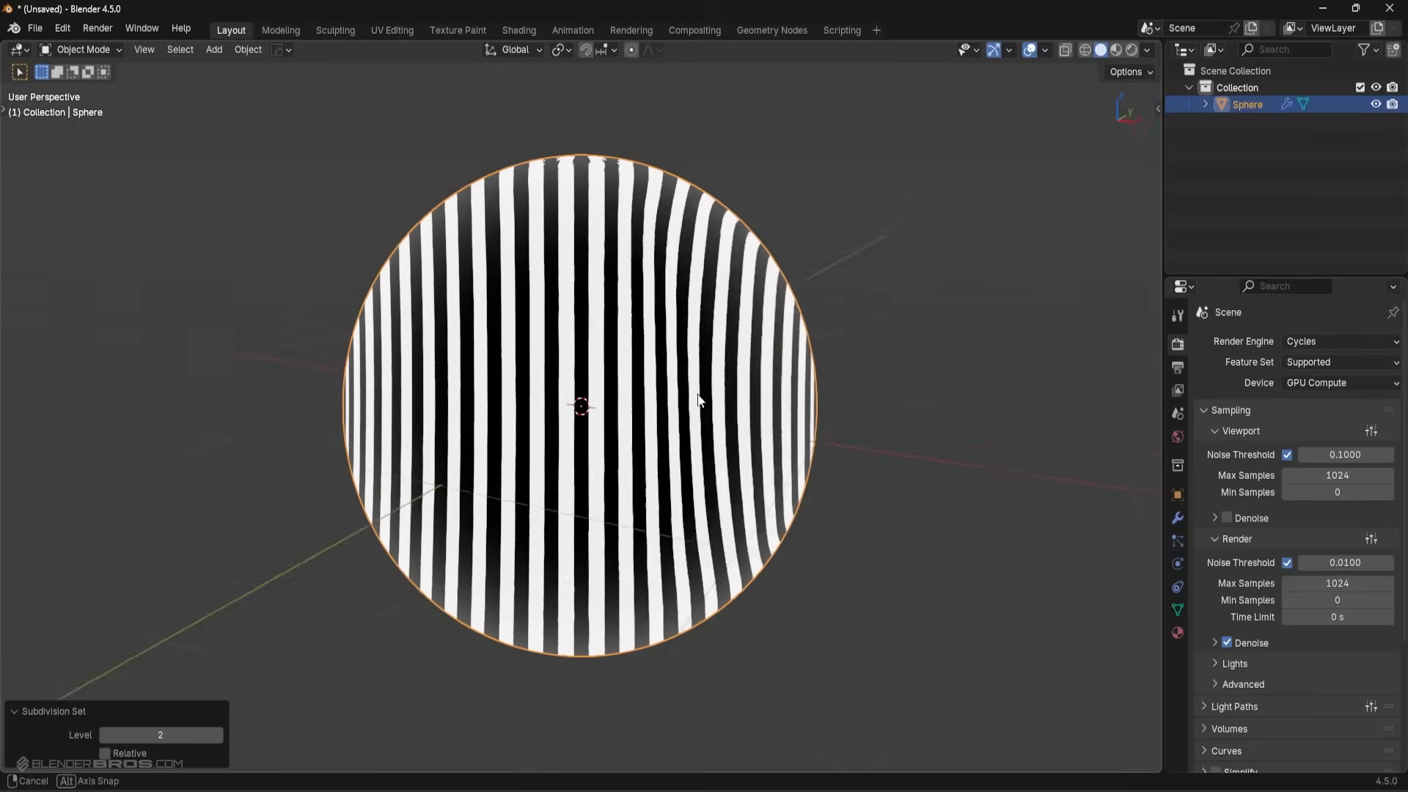
{"action": "left_click", "coordinate": [1147, 50]}
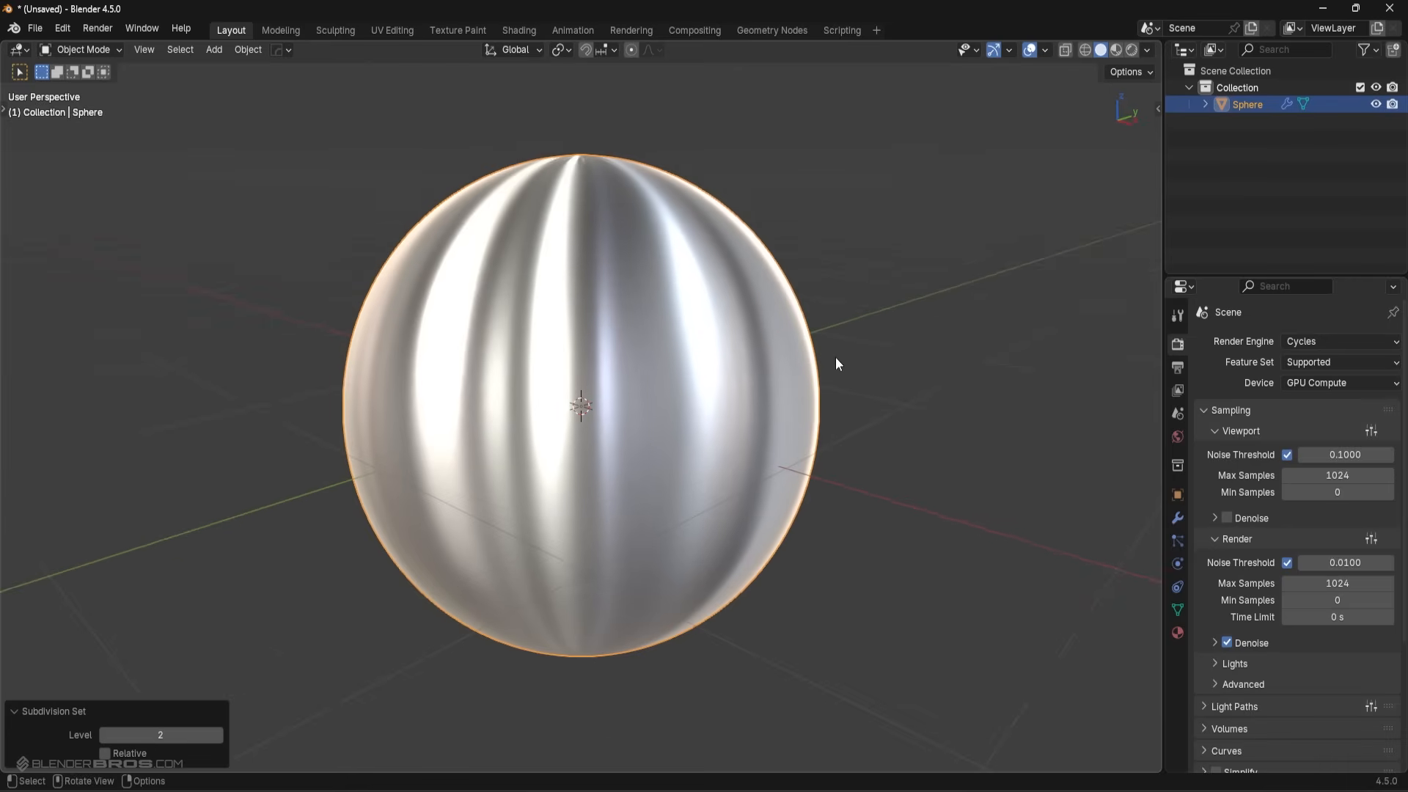
{"action": "mouse_move", "coordinate": [694, 393]}
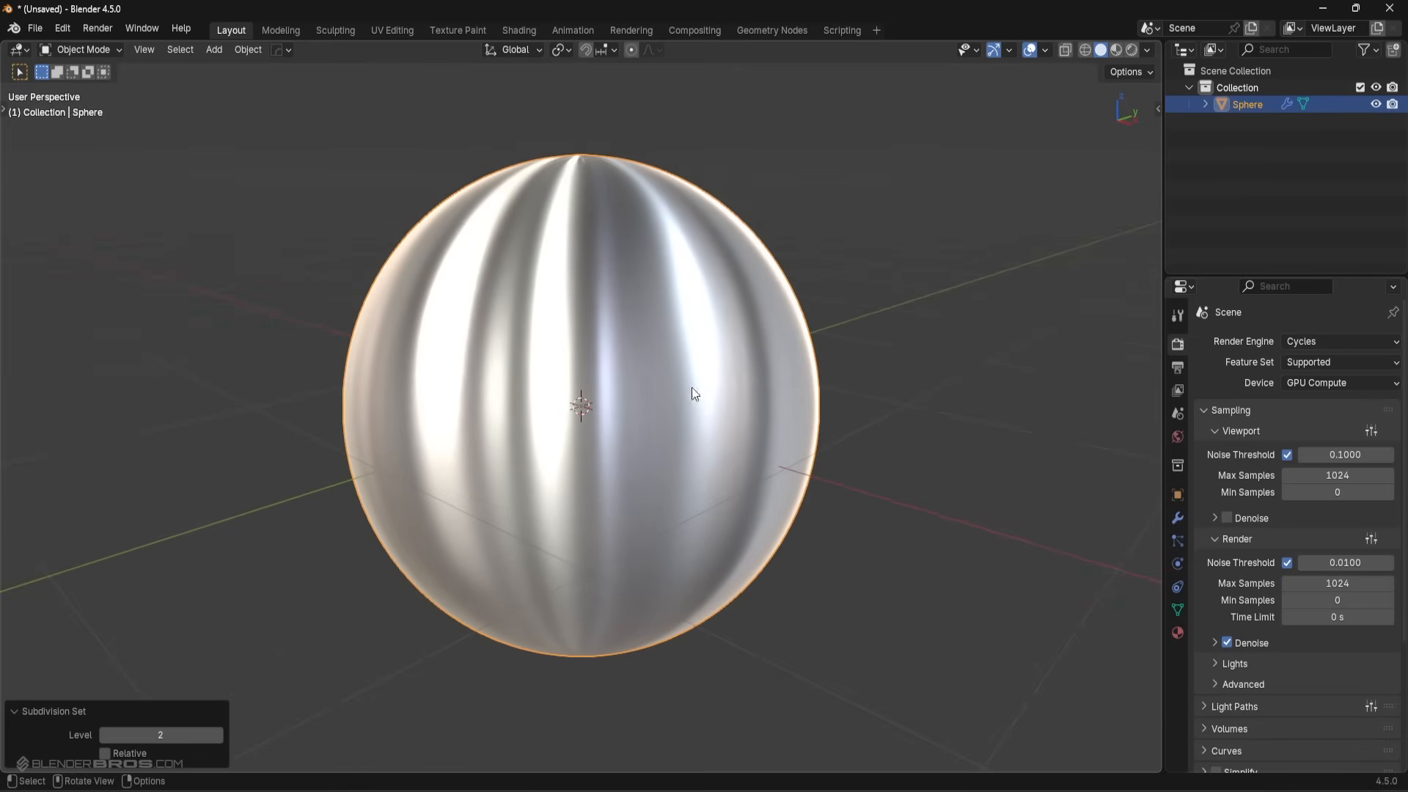
- Round the mesh into a perfect sphere with the To Sphere command
{"action": "key", "text": "Tab"}
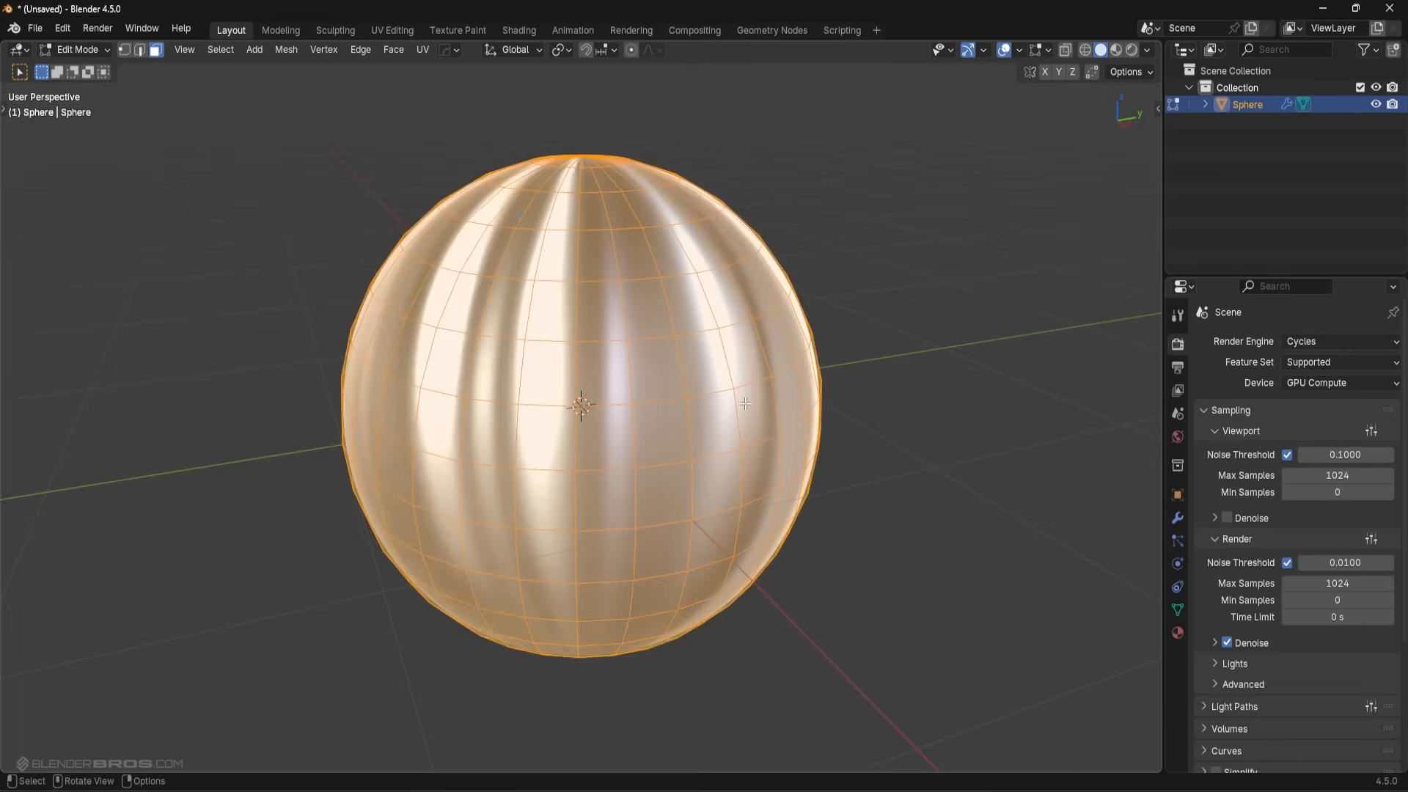
{"action": "key", "text": "f3"}
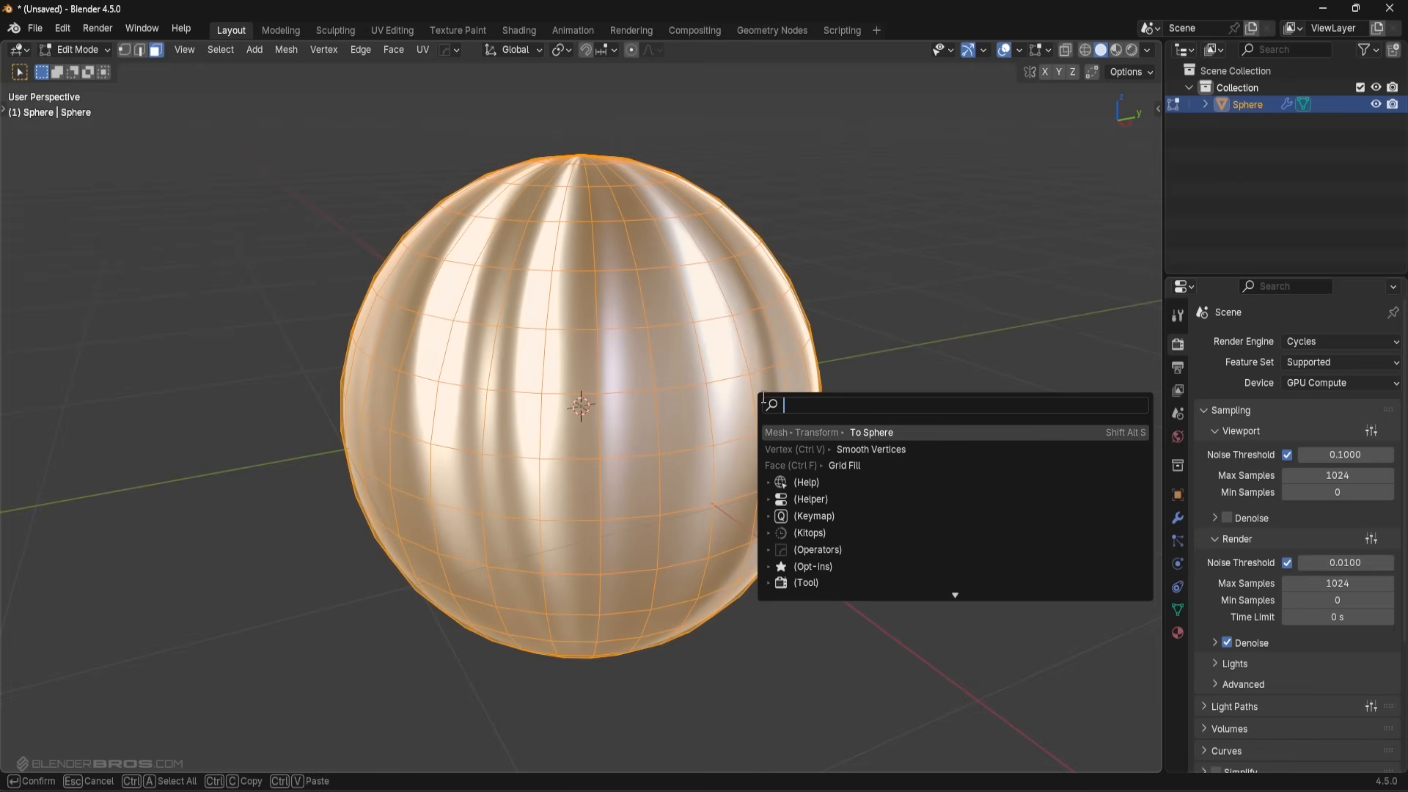
{"action": "type", "text": "to sphere"}
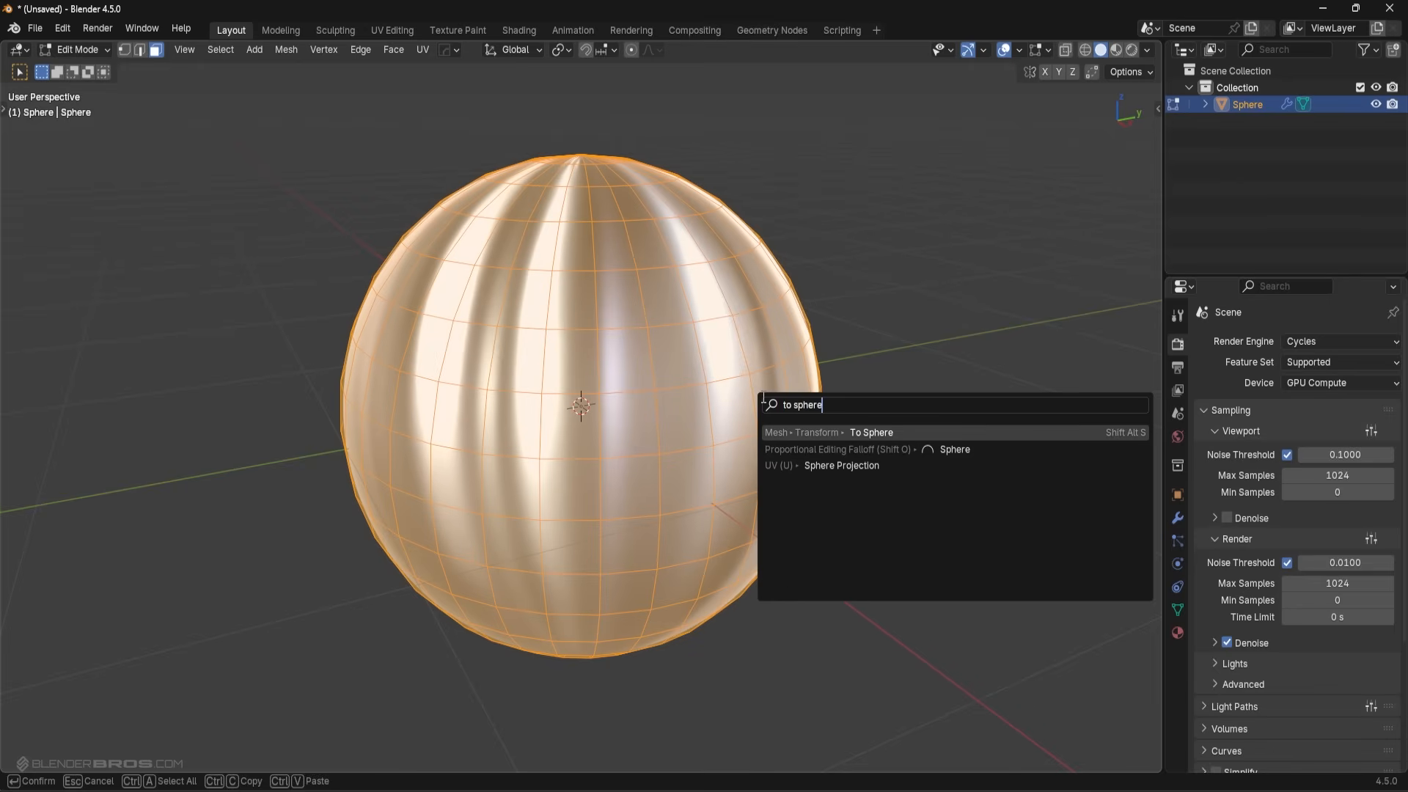
{"action": "left_click", "coordinate": [870, 431]}
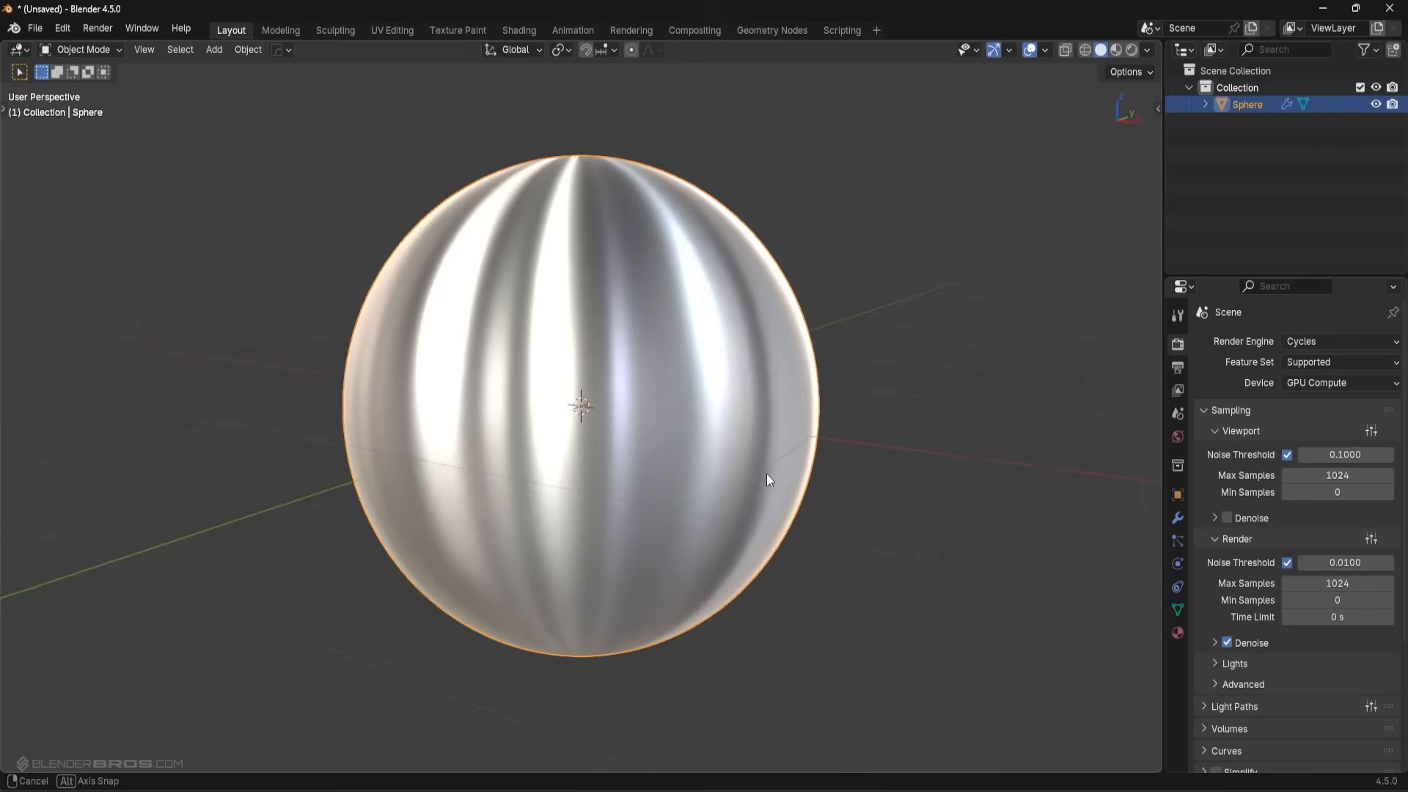
- Switch Viewport Shading to the zebra-stripe reflection MatCap
{"action": "left_click", "coordinate": [1147, 50]}
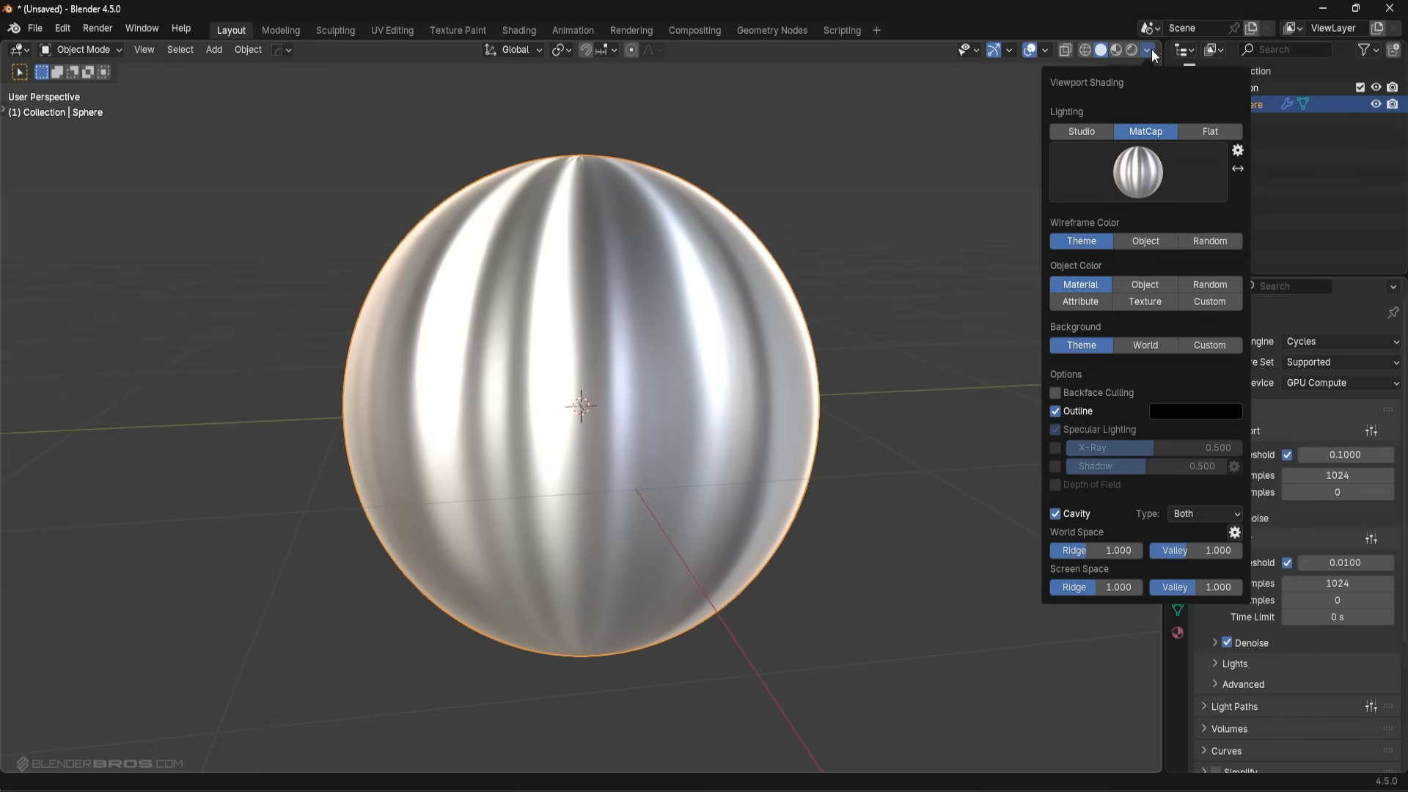
{"action": "left_click", "coordinate": [1138, 172]}
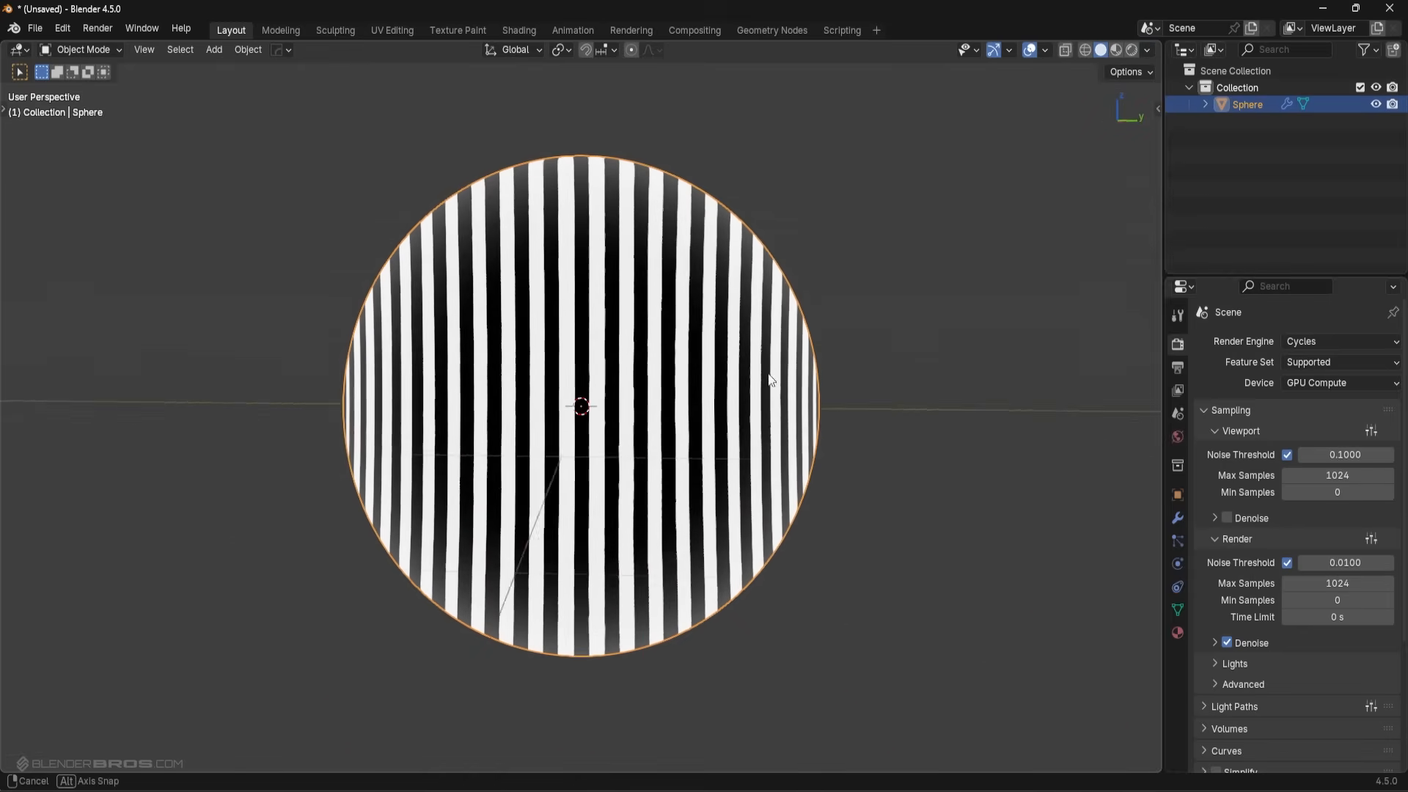
{"action": "key", "text": "Tab"}
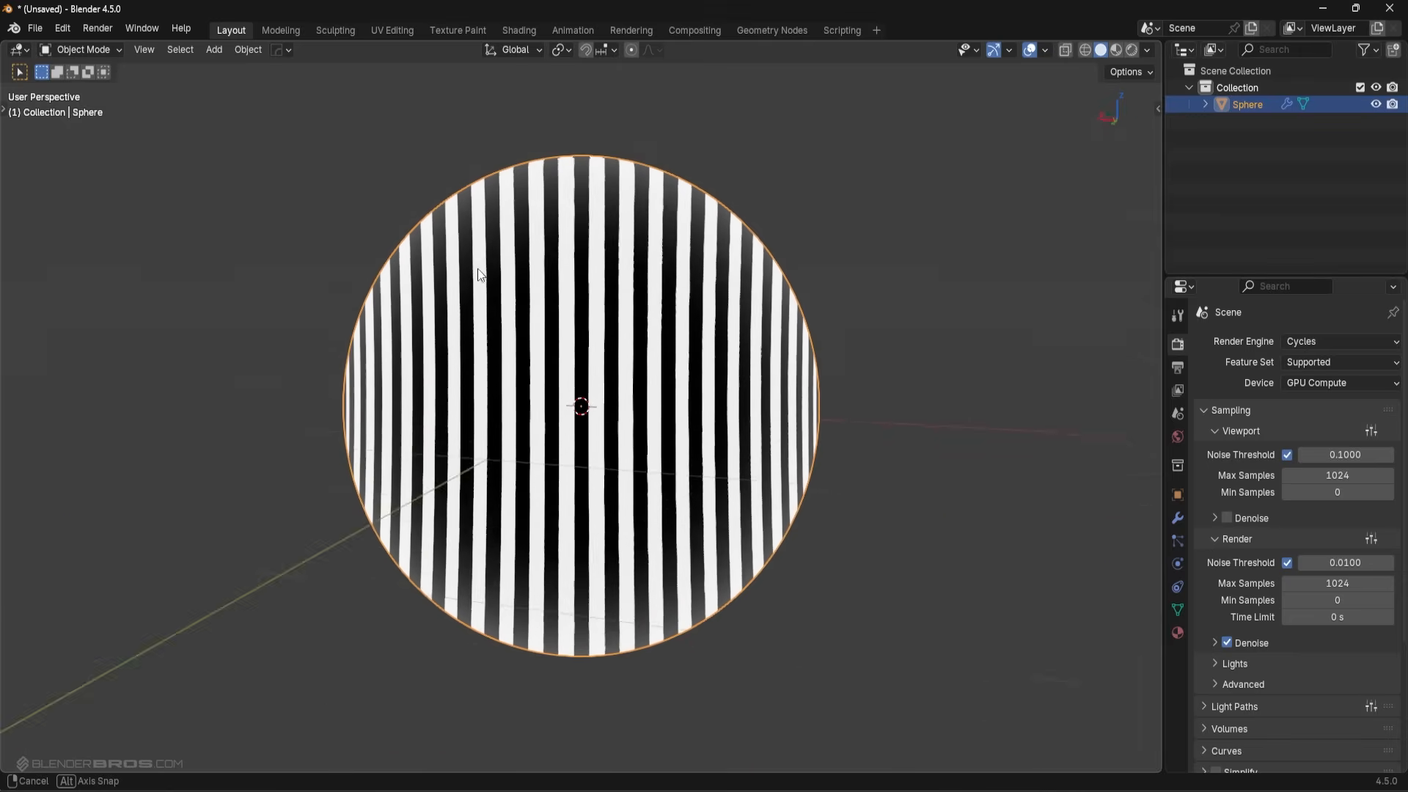
{"action": "key", "text": "Tab"}
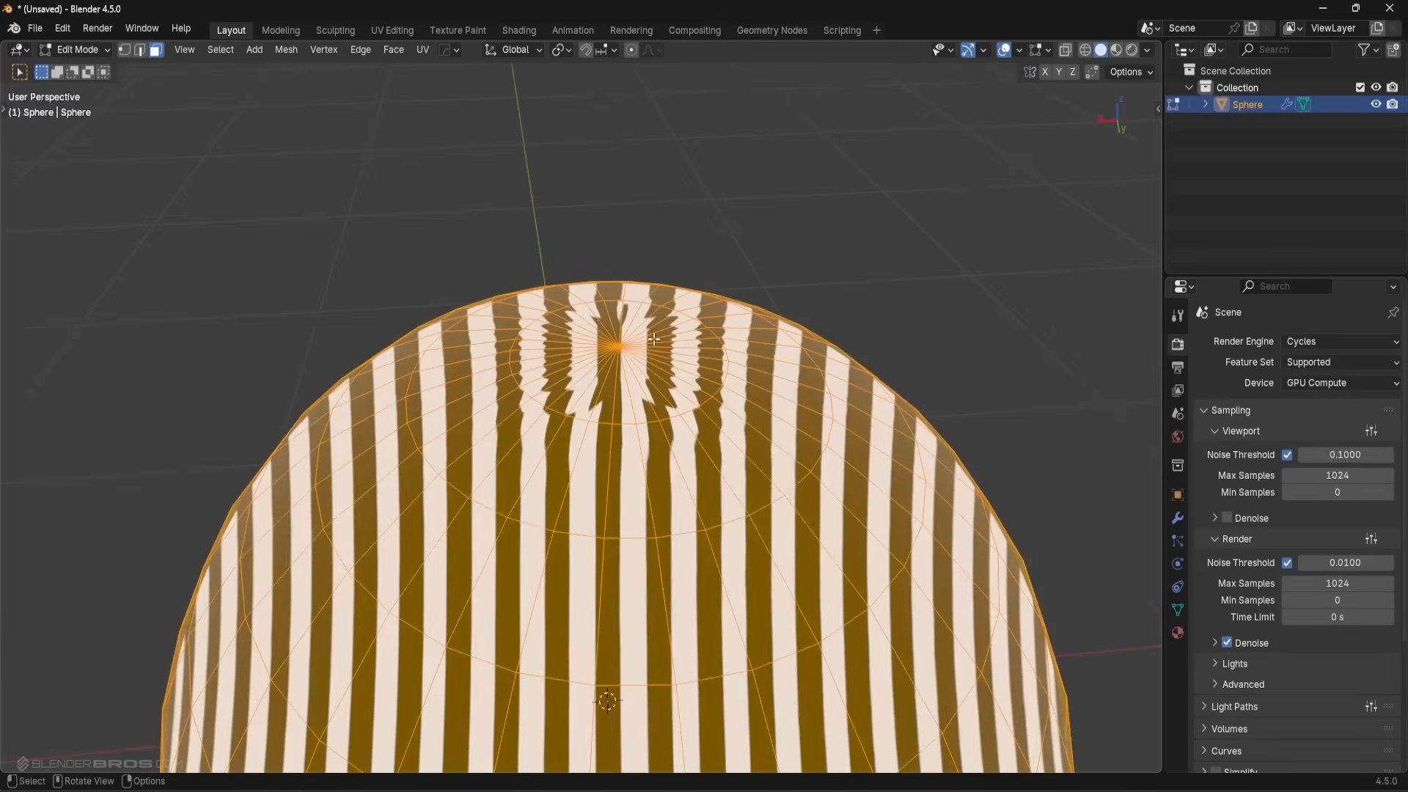
{"action": "key", "text": "Tab"}
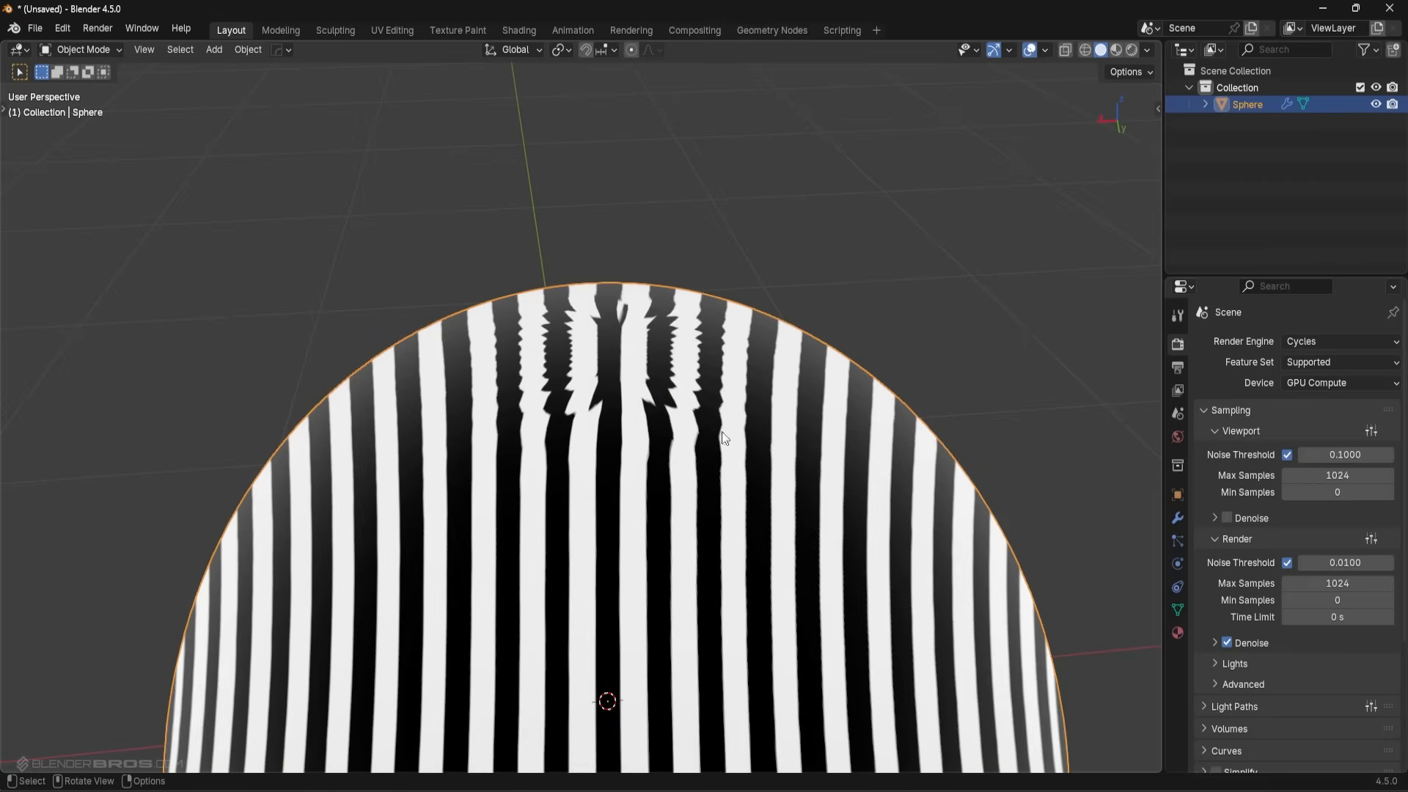
{"action": "key", "text": "Tab"}
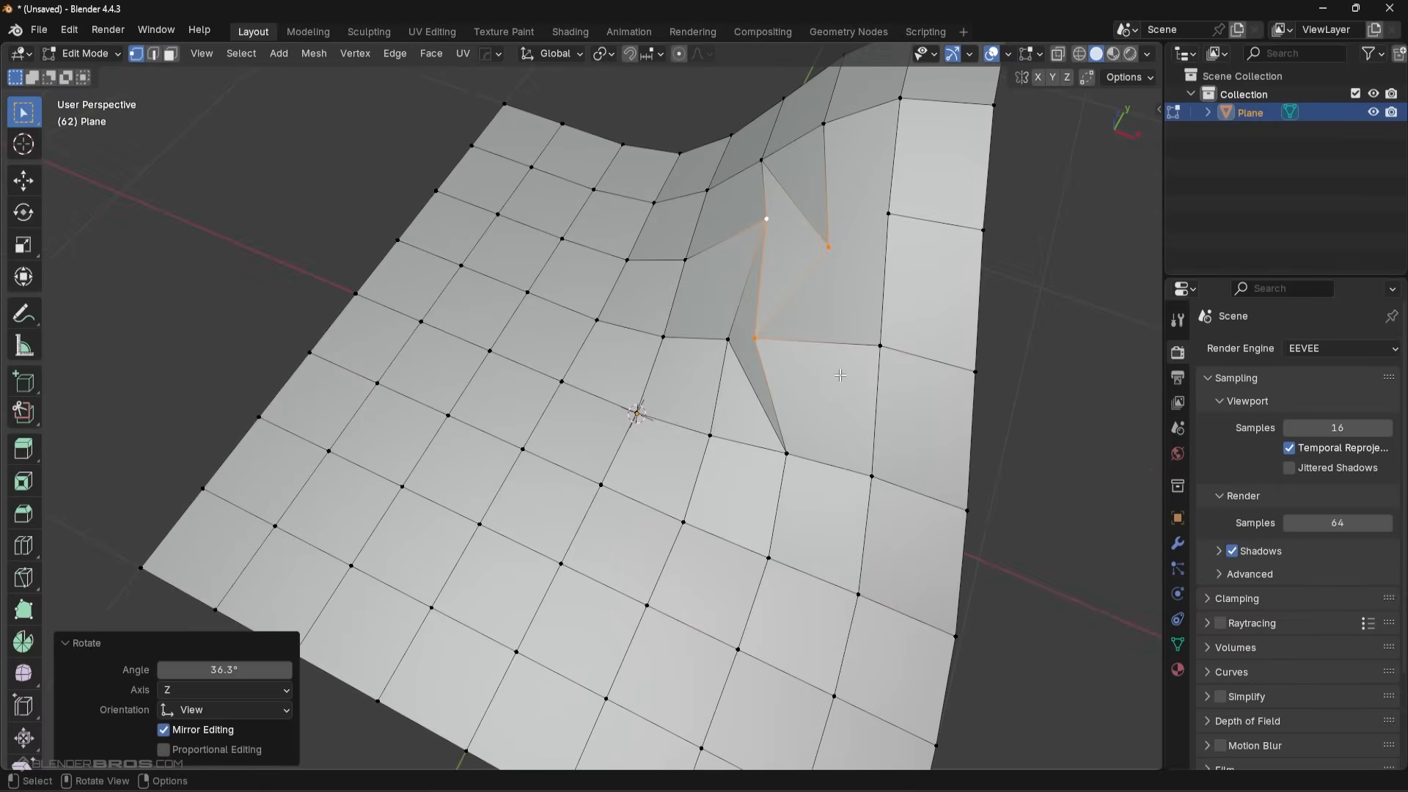
- Preview the plane with its glossy subdivided surface and show its subdivision settings
{"action": "key", "text": "Tab"}
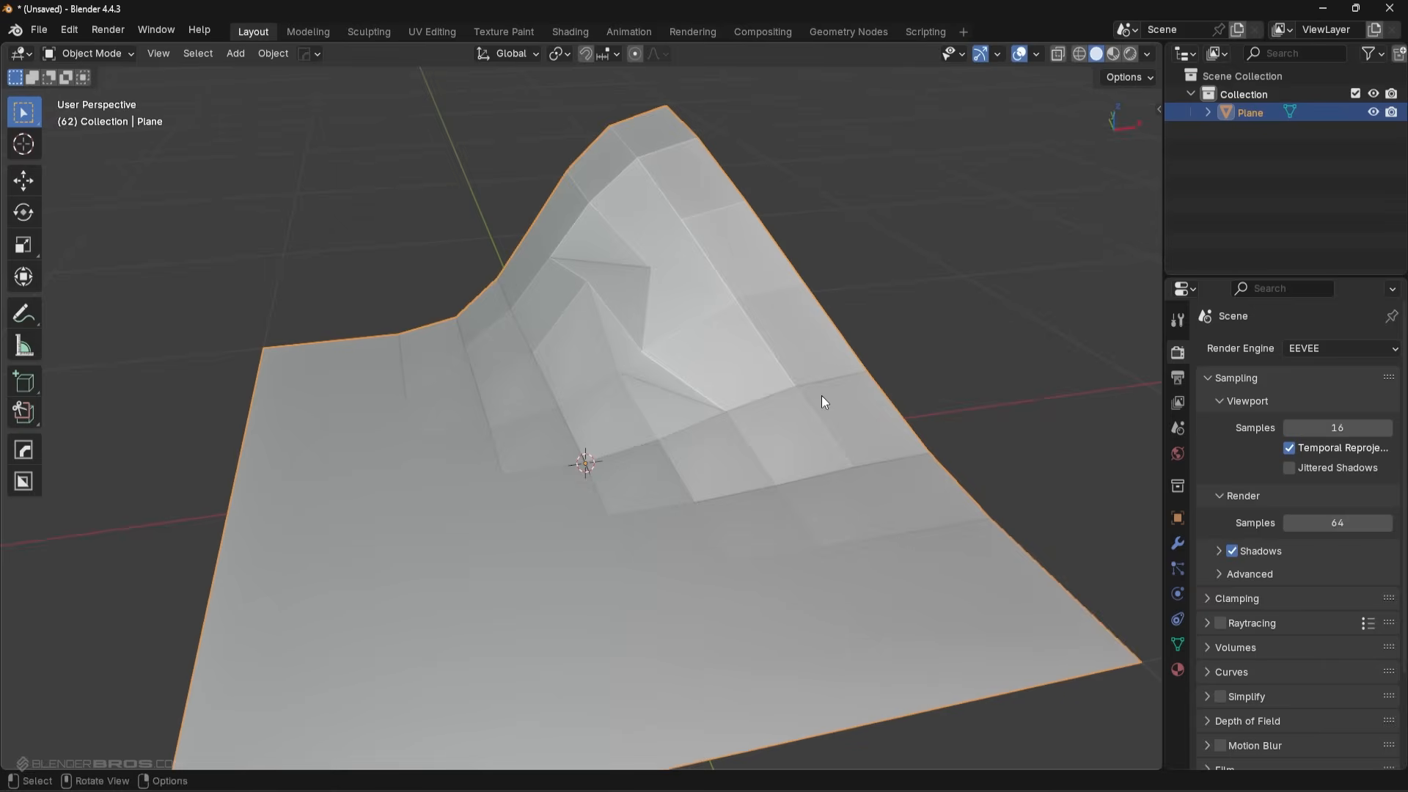
{"action": "left_click", "coordinate": [1145, 54]}
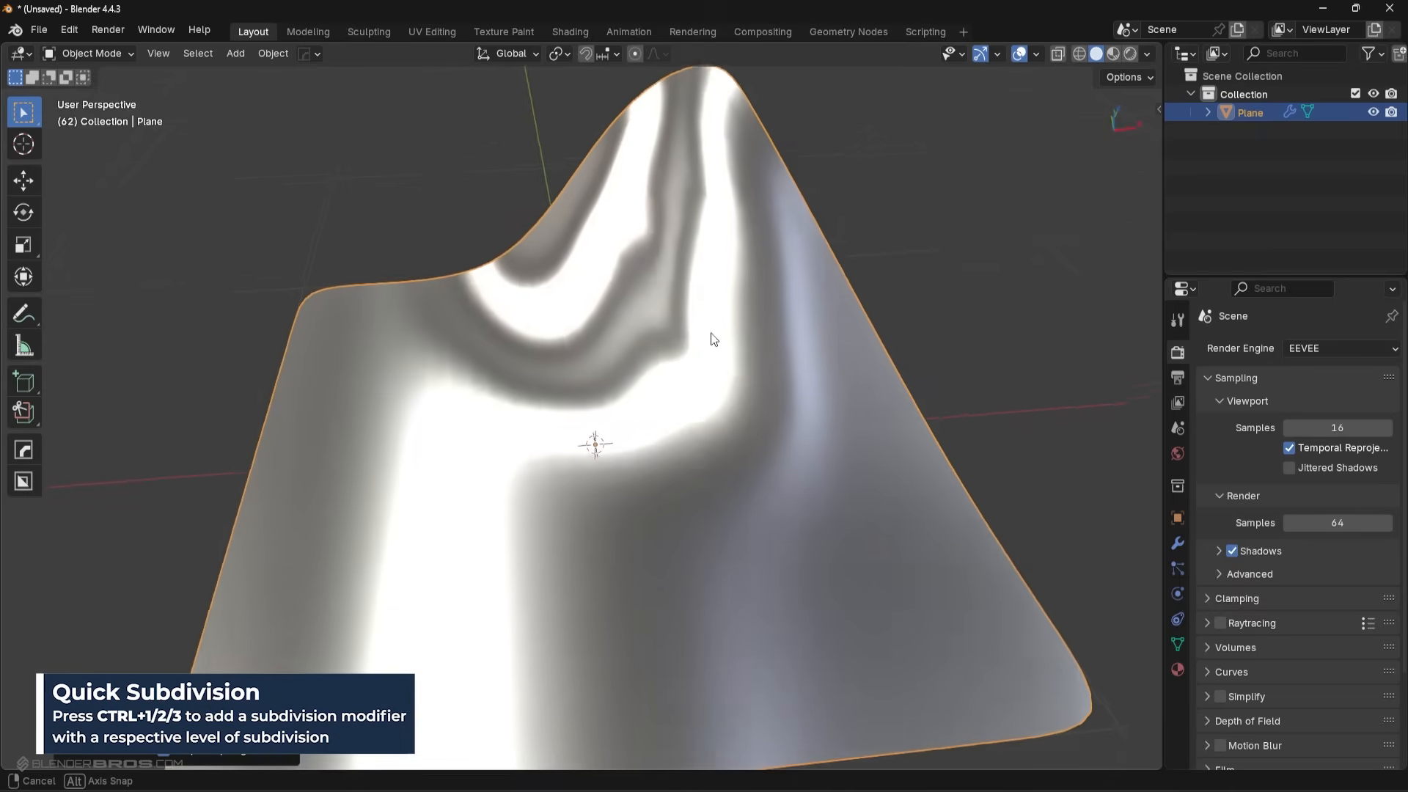
{"action": "key", "text": "Tab"}
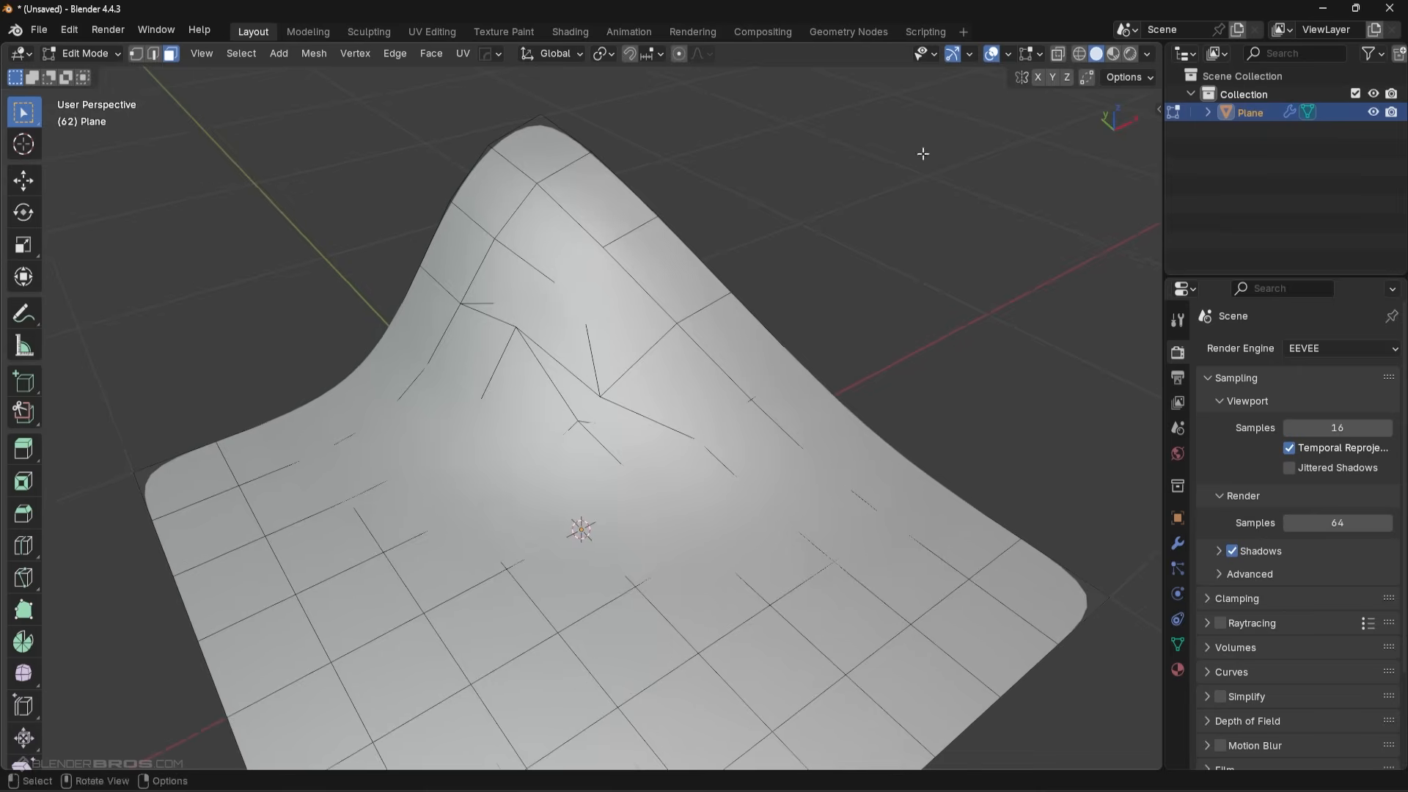
{"action": "left_click", "coordinate": [1177, 542]}
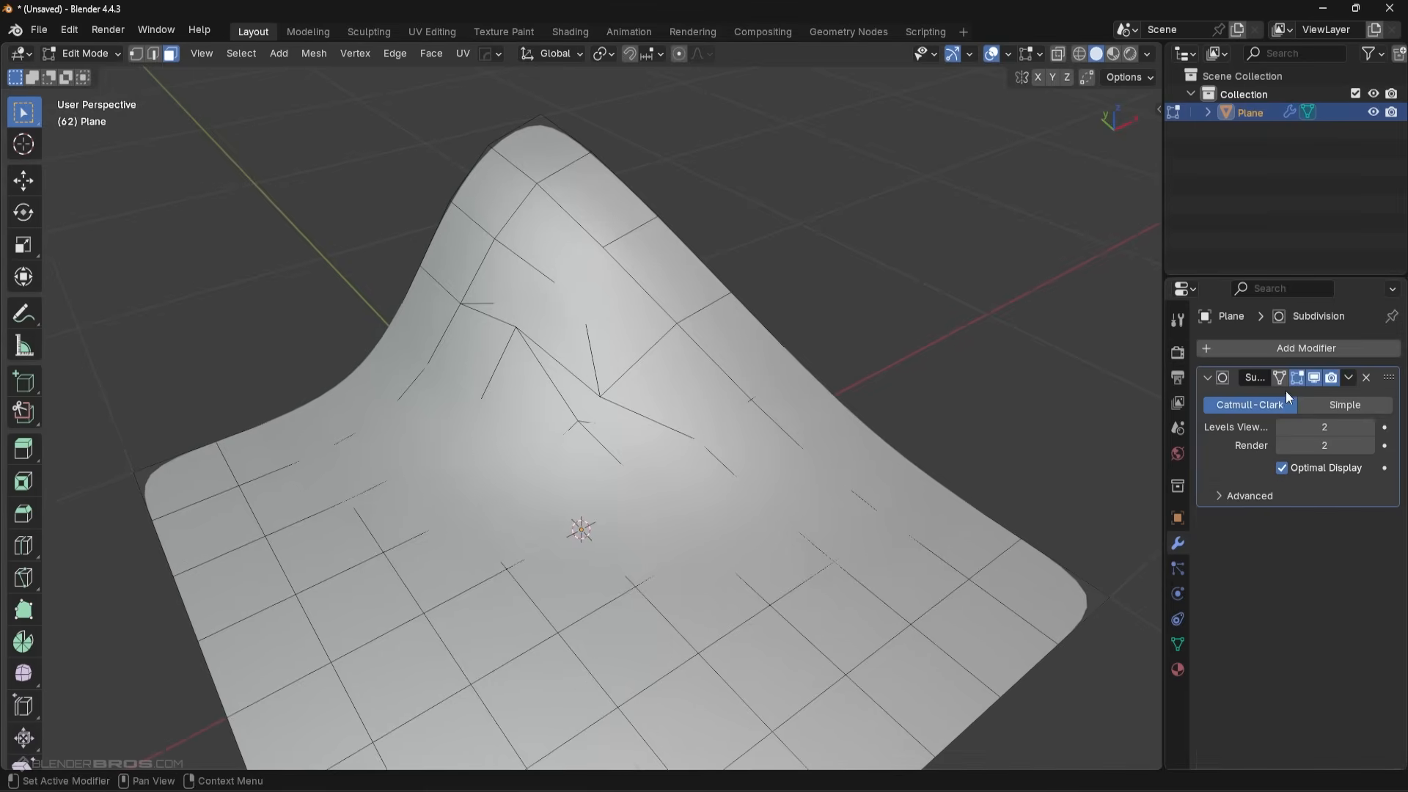
- Select the twisted faces on the bump and delete them with X > Faces
{"action": "left_click", "coordinate": [617, 459]}
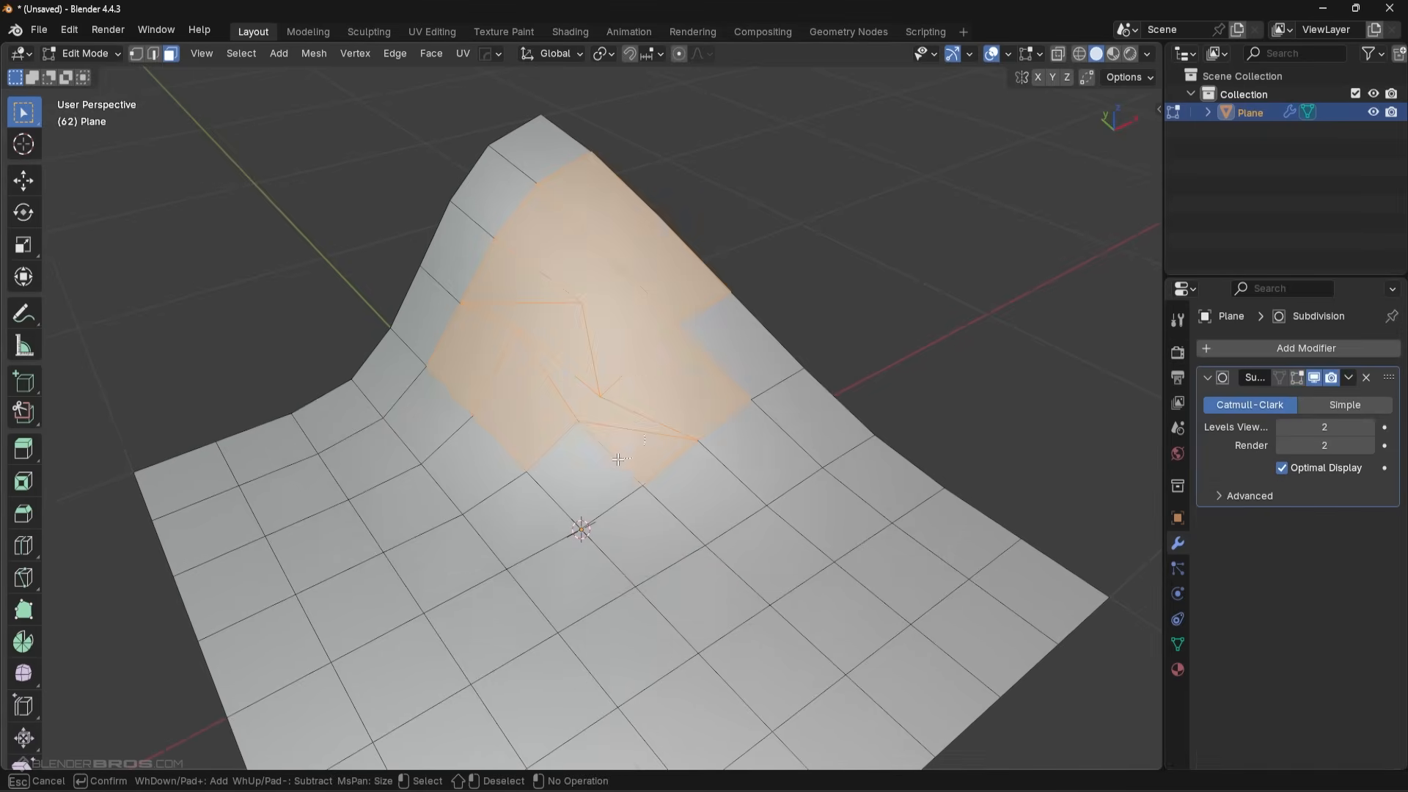
{"action": "key", "text": "x"}
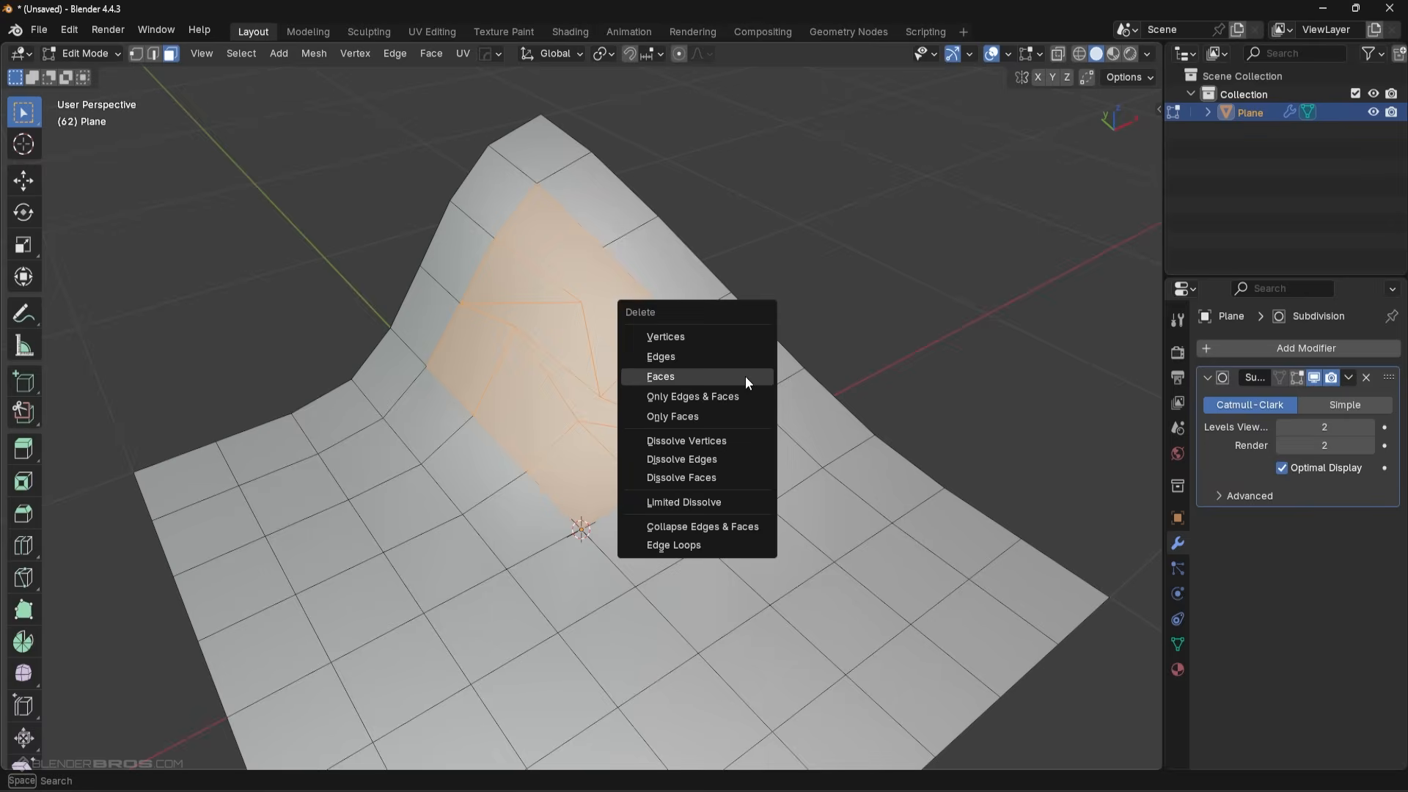
{"action": "left_click", "coordinate": [660, 377]}
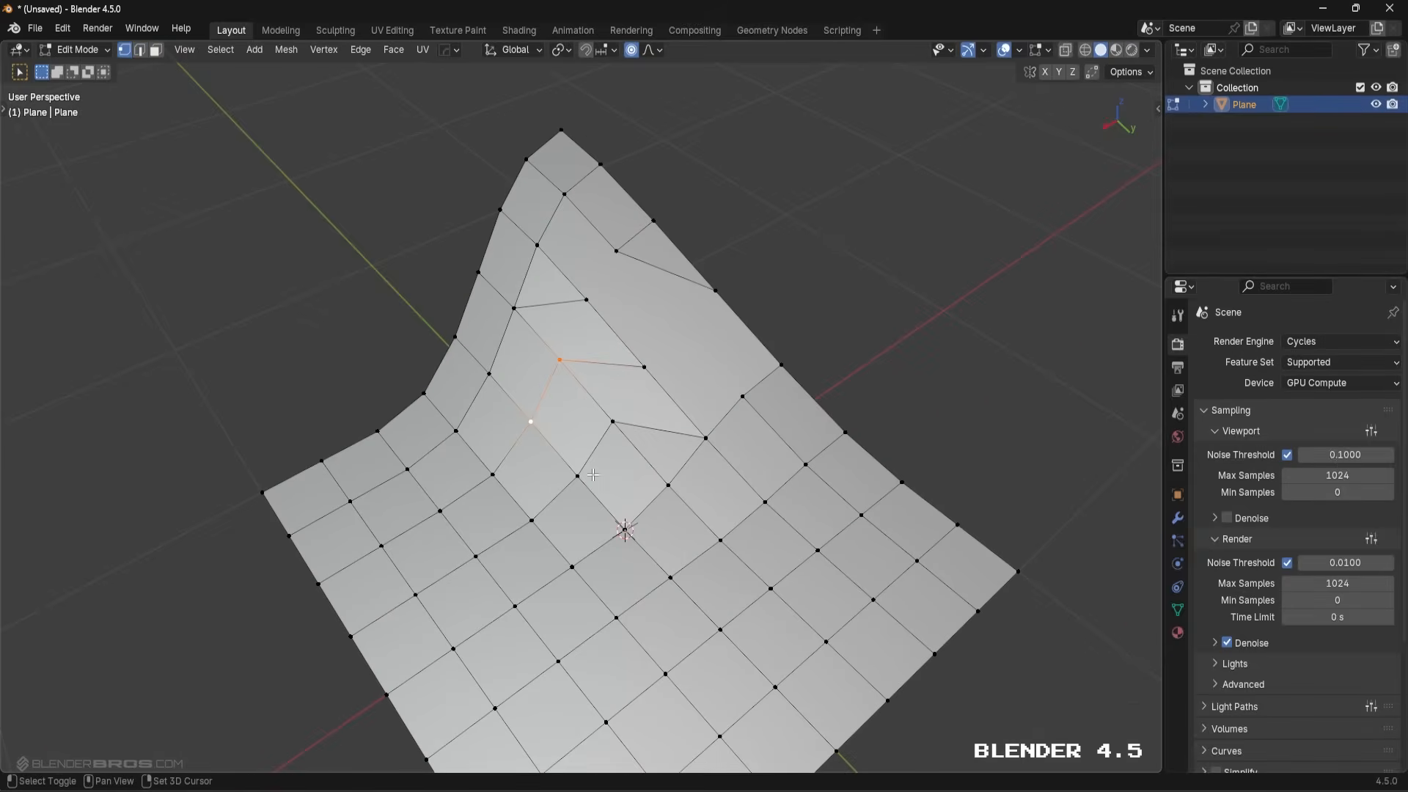
- Select the messy patch's boundary for a 3-span Grid Fill
{"action": "left_click", "coordinate": [610, 423]}
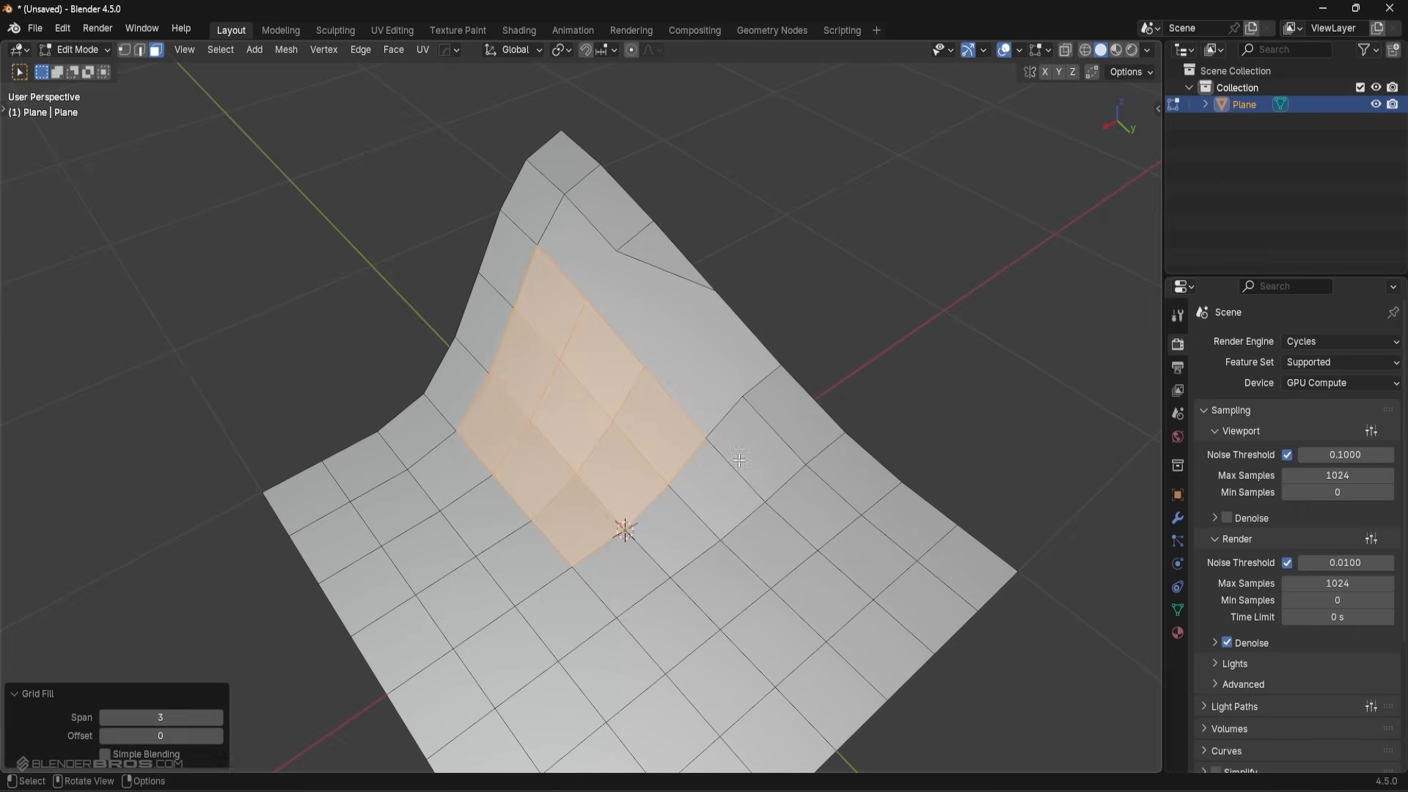
{"action": "left_click_drag", "start_coordinate": [736, 458], "coordinate": [838, 428]}
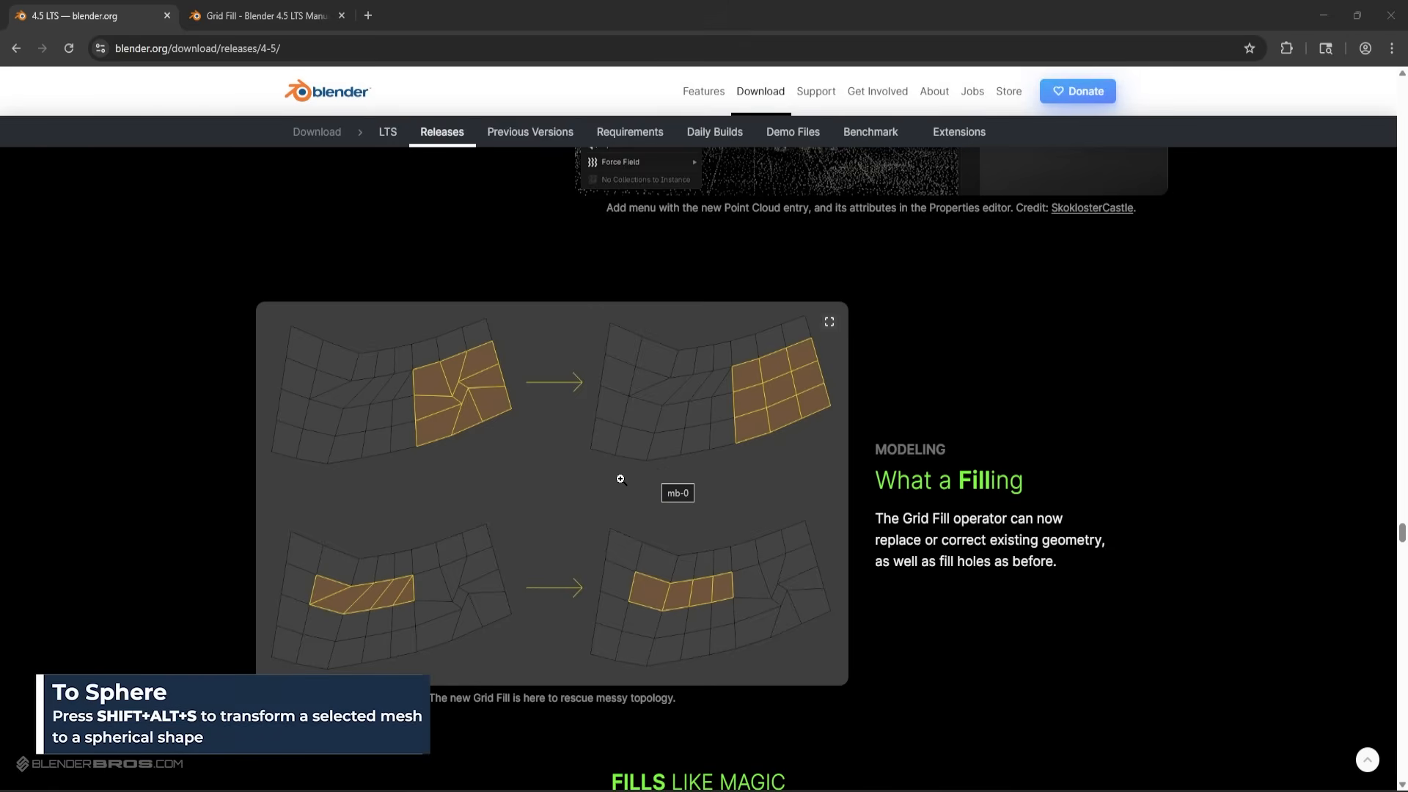
{"action": "mouse_move", "coordinate": [642, 462]}
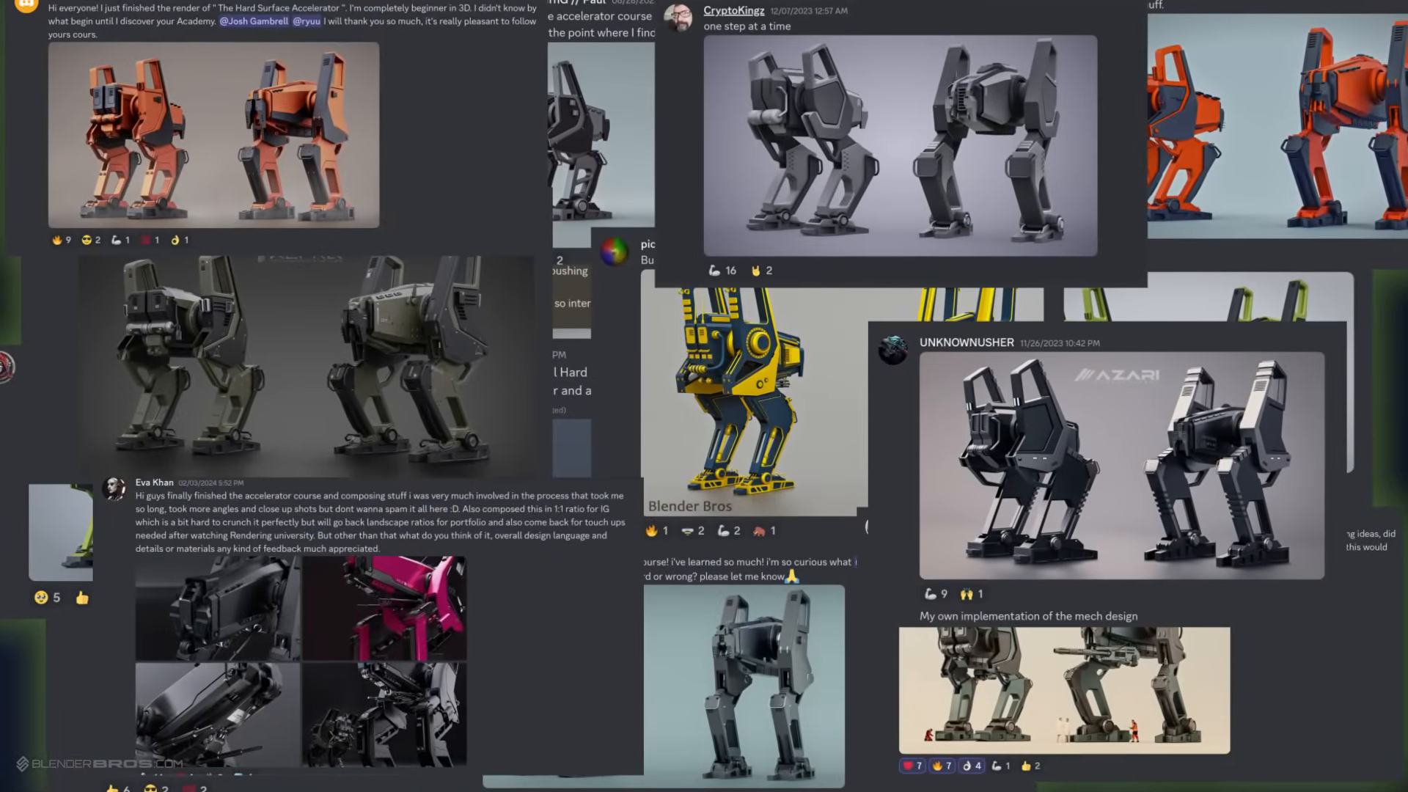
{"action": "scroll", "scroll_direction": "down", "scroll_amount": 3}
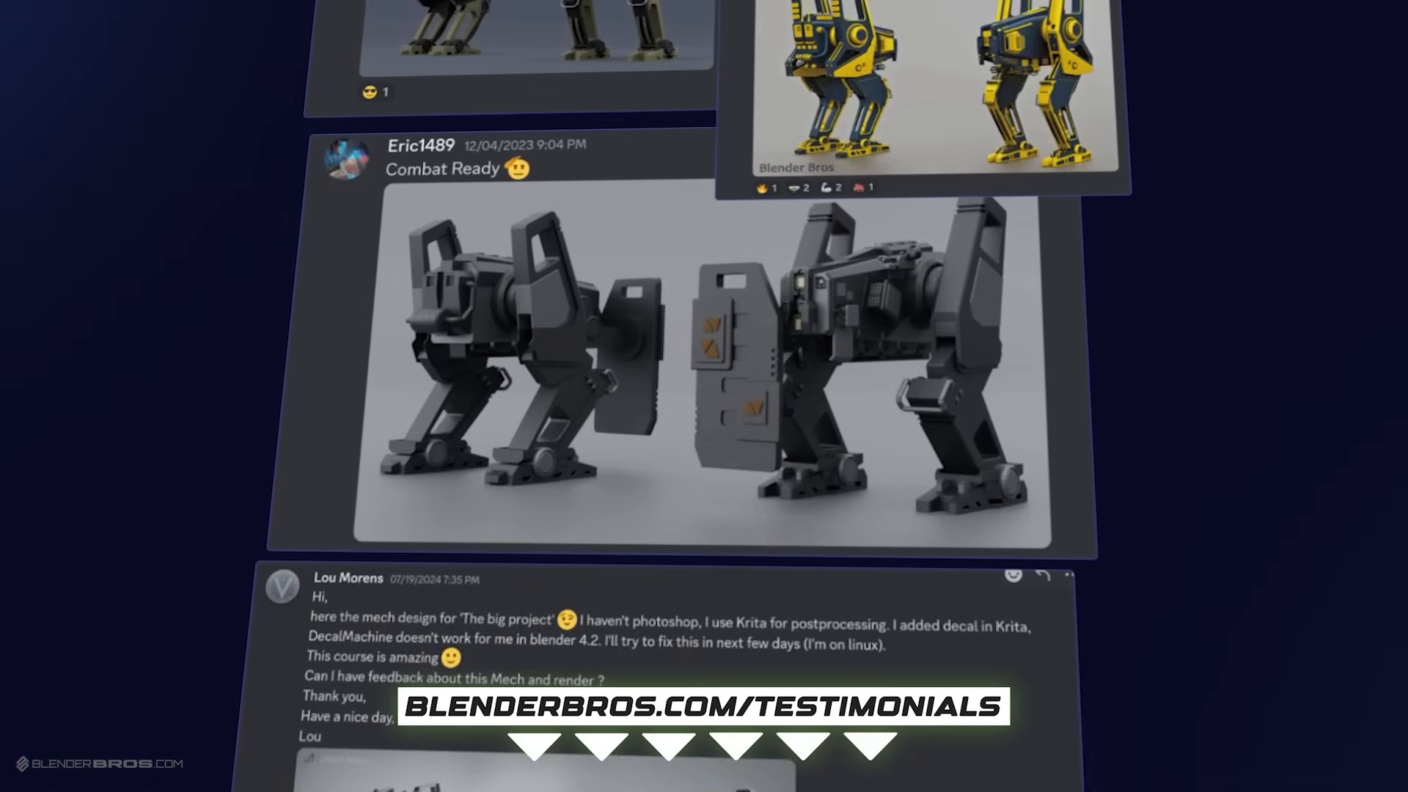
{"action": "scroll", "scroll_direction": "down", "scroll_amount": 3}
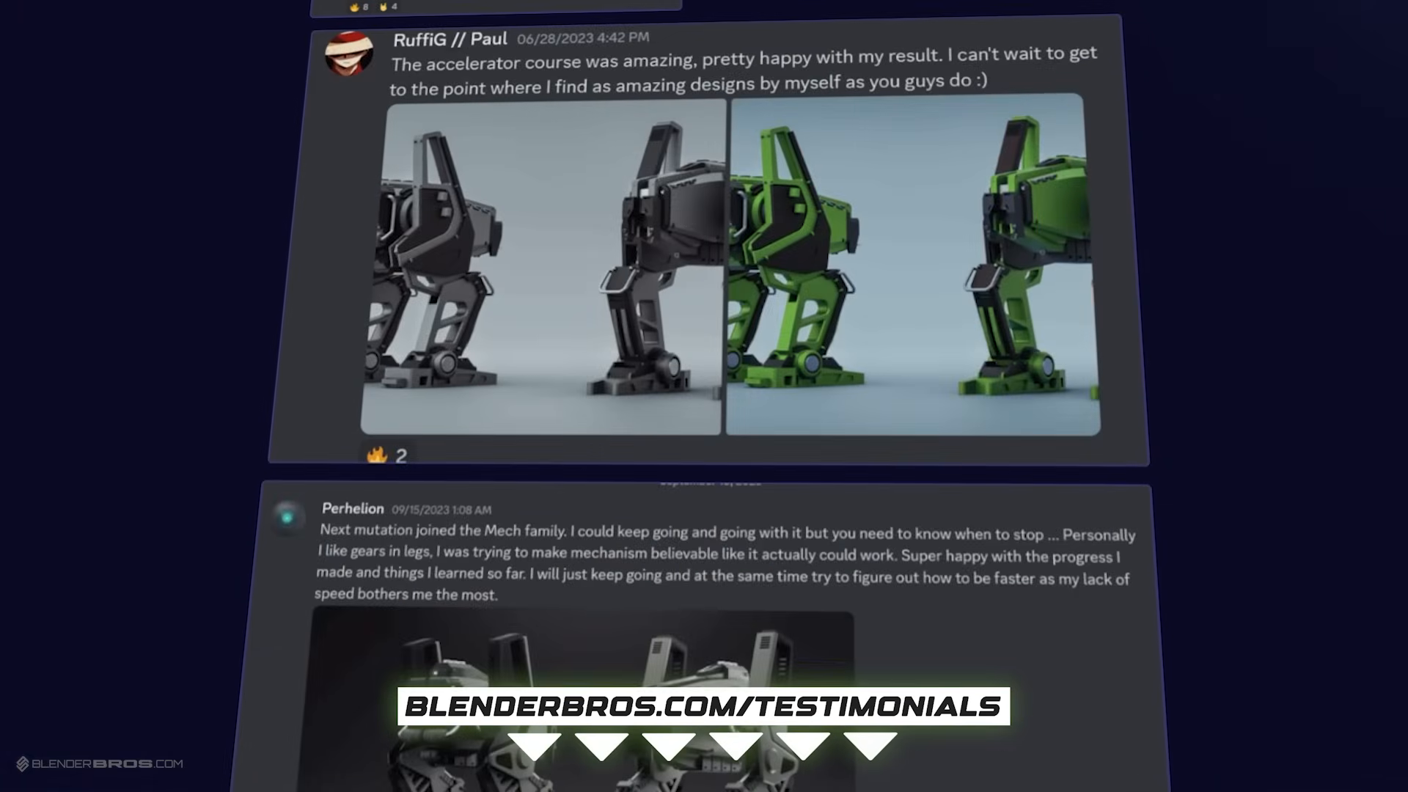